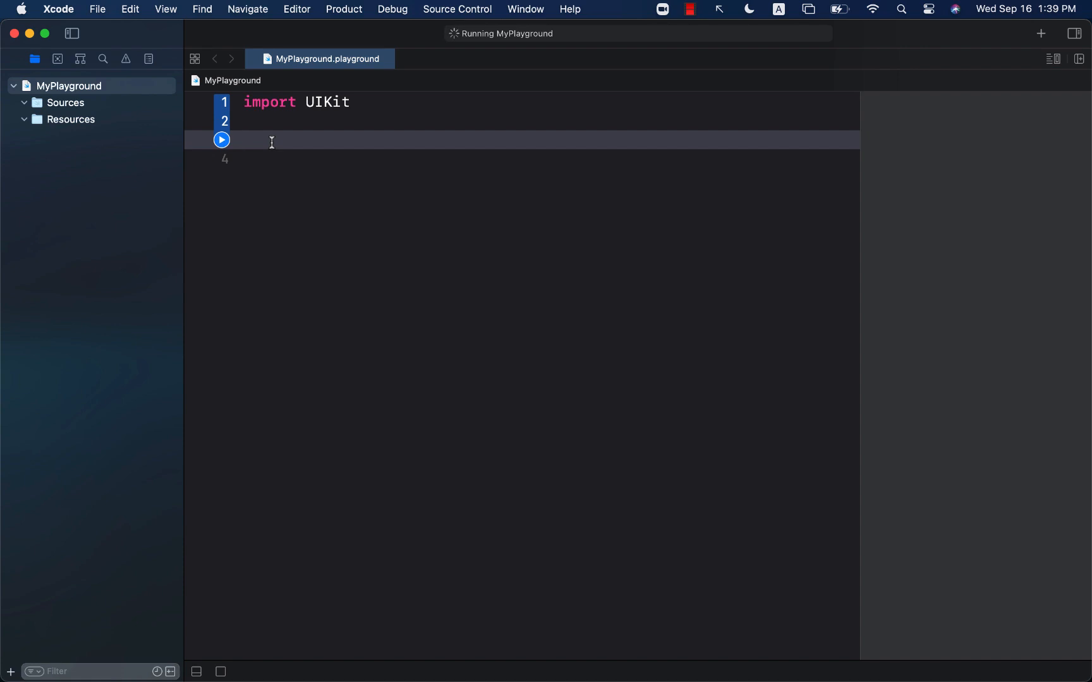
Write struct Geo on line 3 with let latitude: Double and let longitude: Double.
click(244, 140)
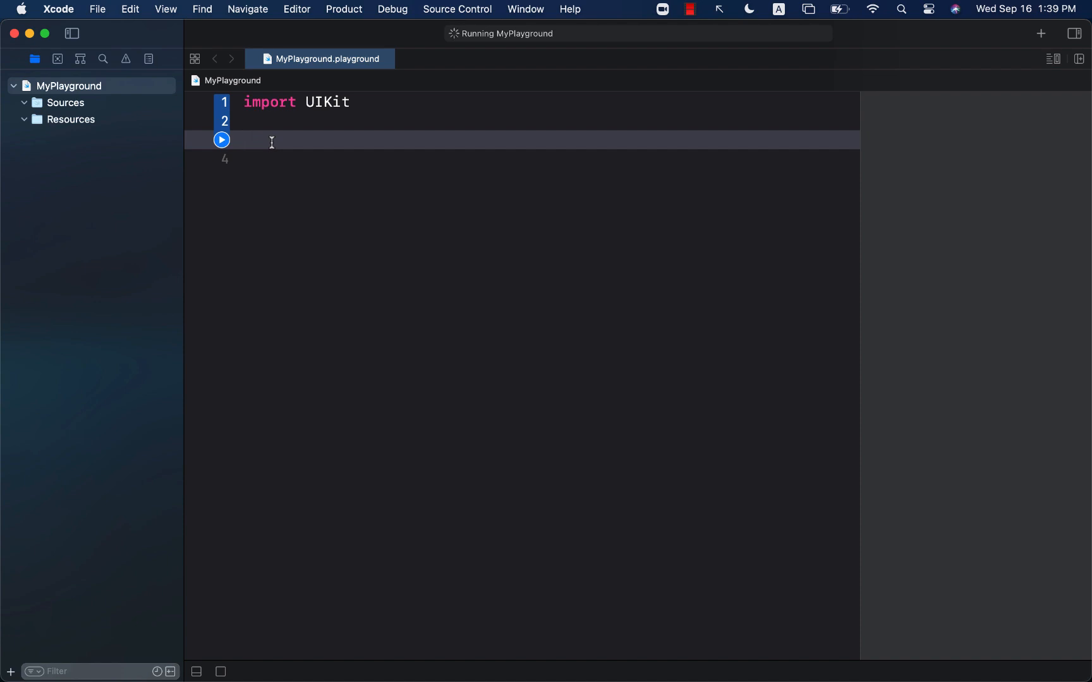
click(251, 140)
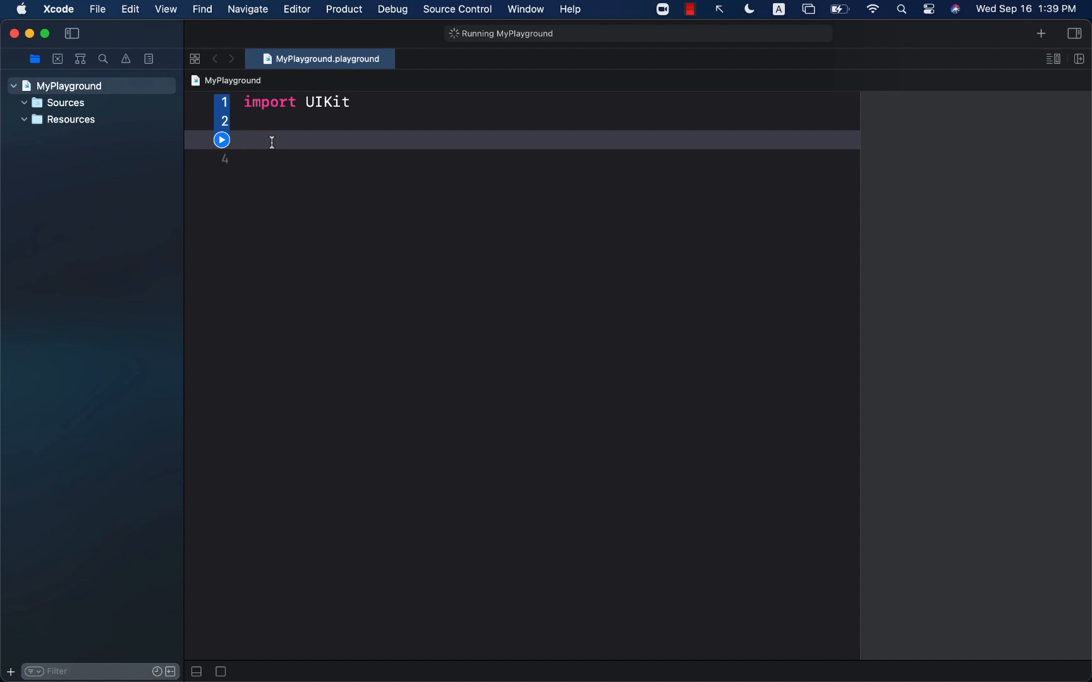
text(struct)
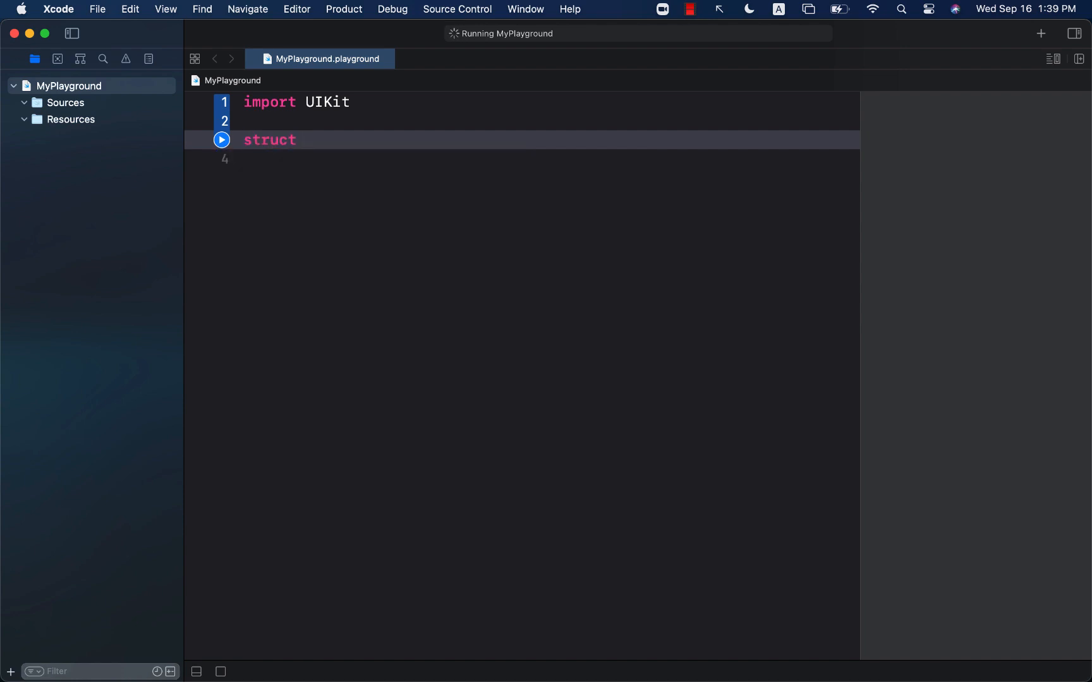
text(Geo {)
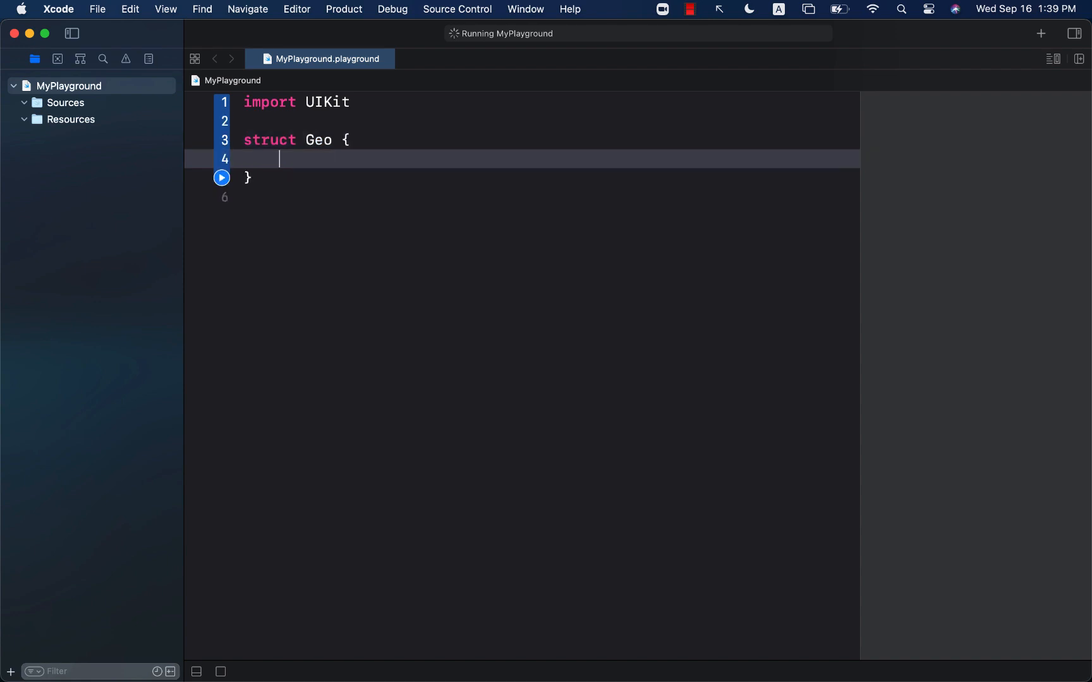
text(l)
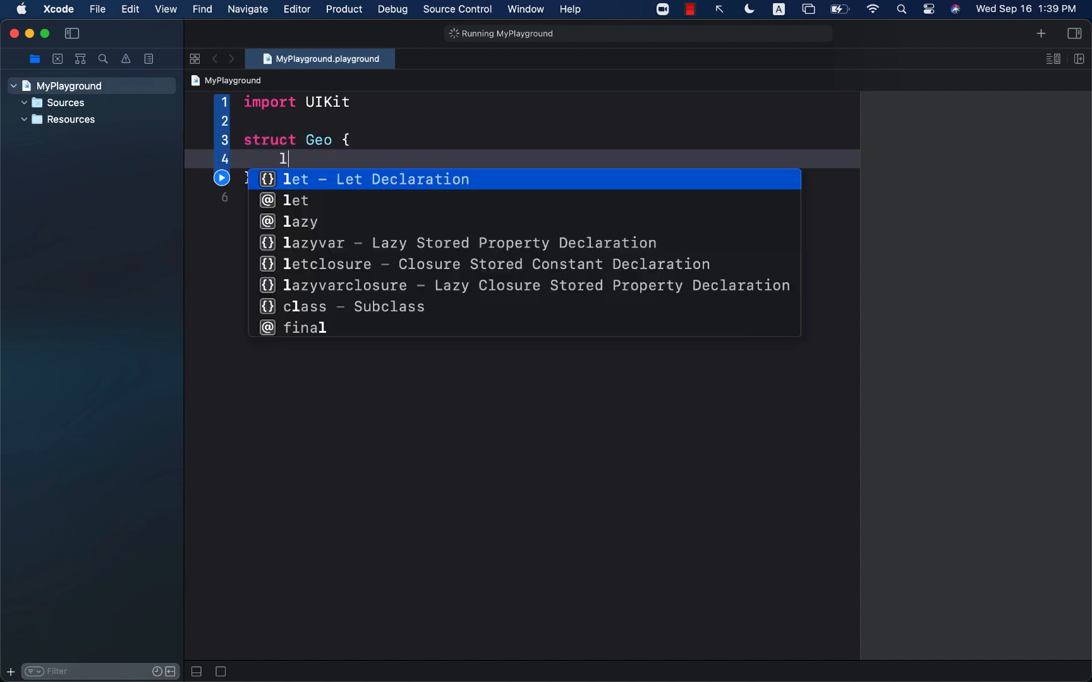
text(et latit)
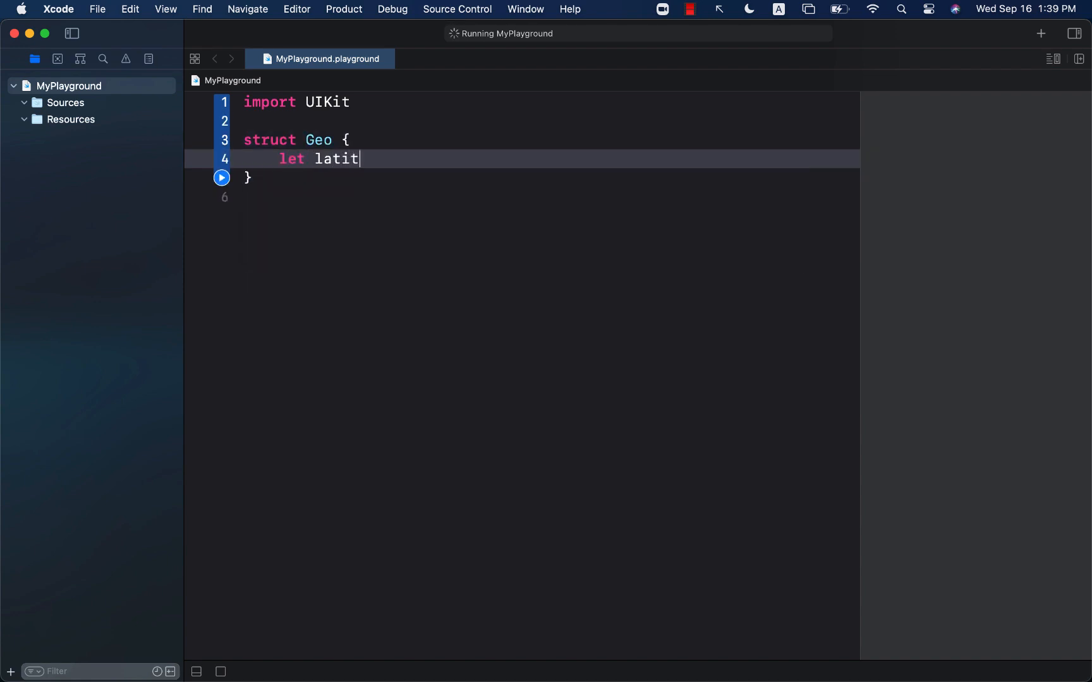
text(ude: Double)
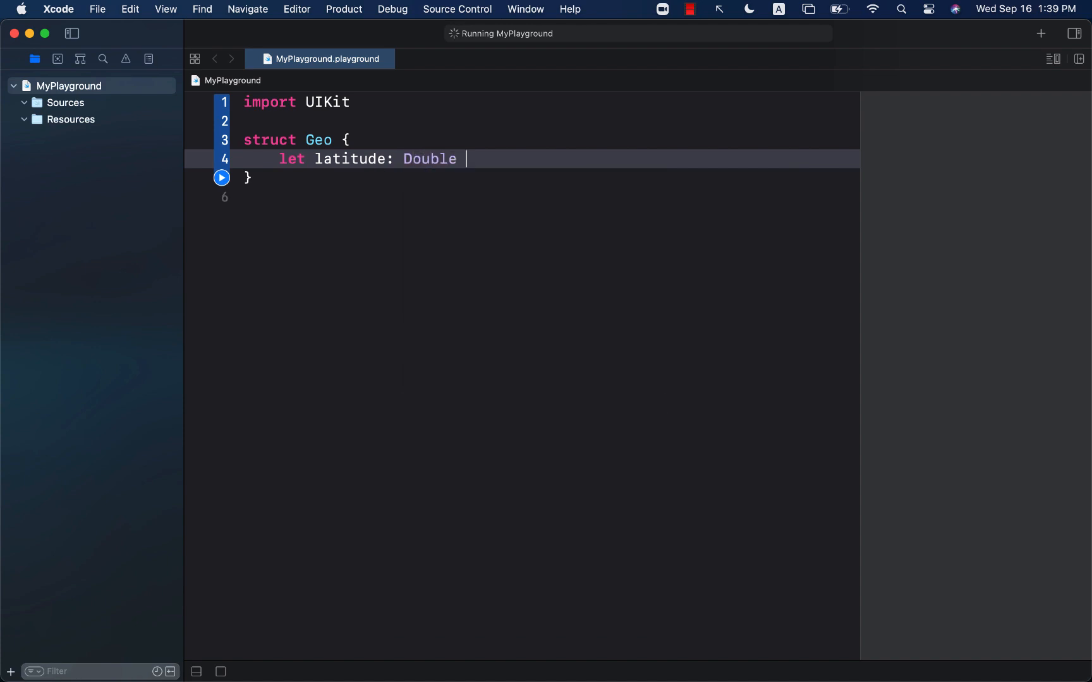
text(let long)
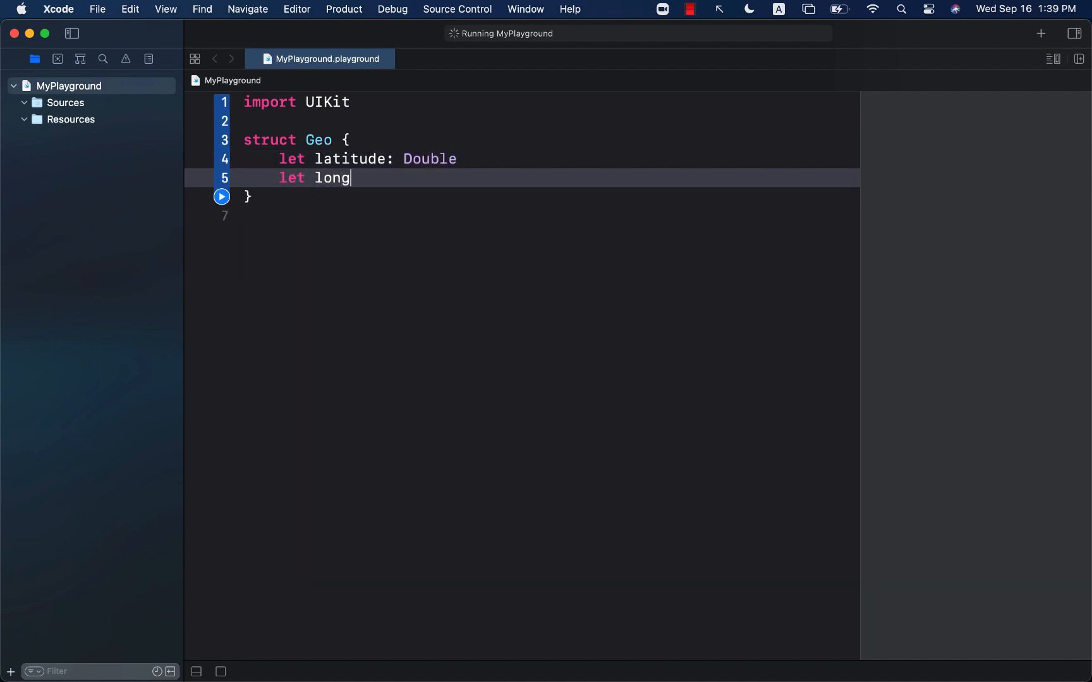
text(itude: Double)
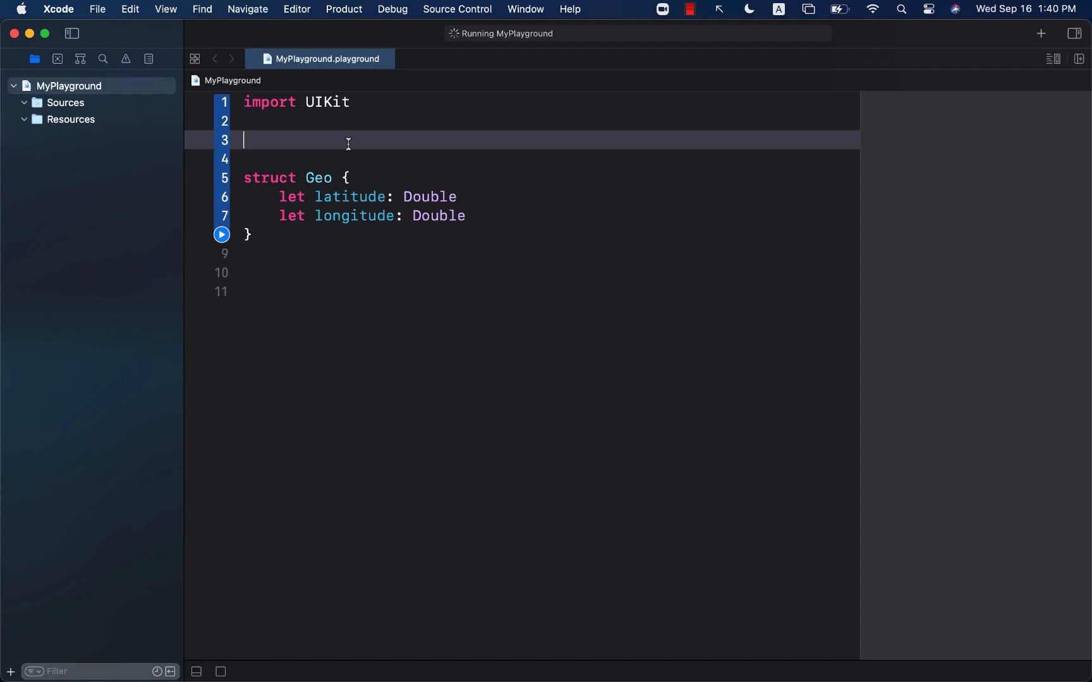
Add typealias Degree = Double above the Geo struct.
text(typealias Degr)
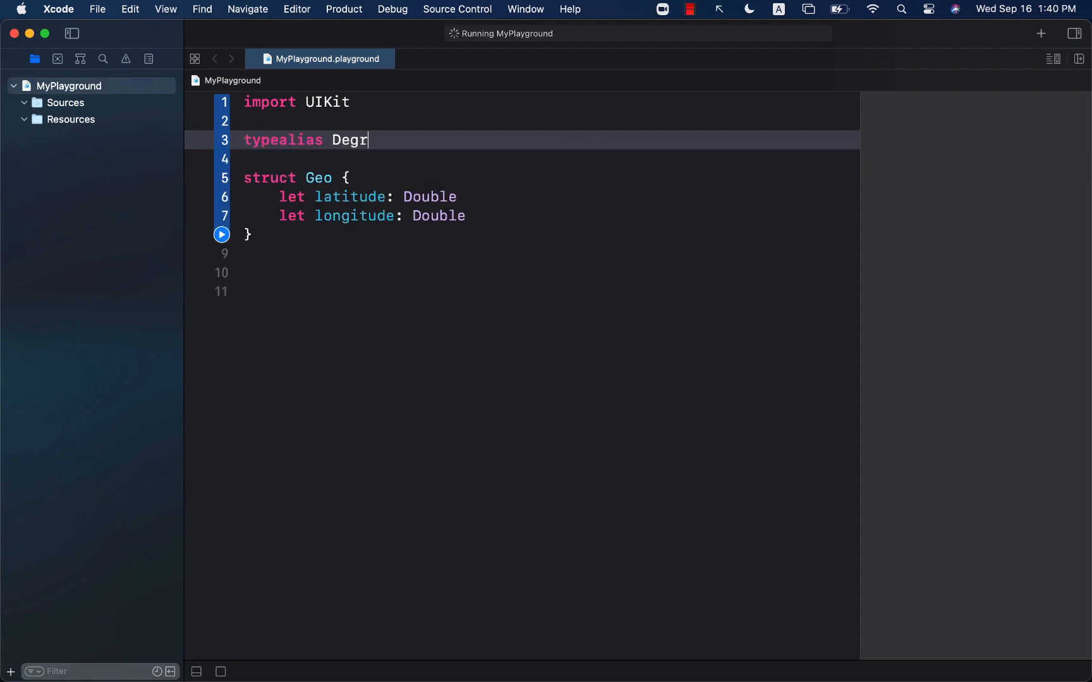
text(ee =)
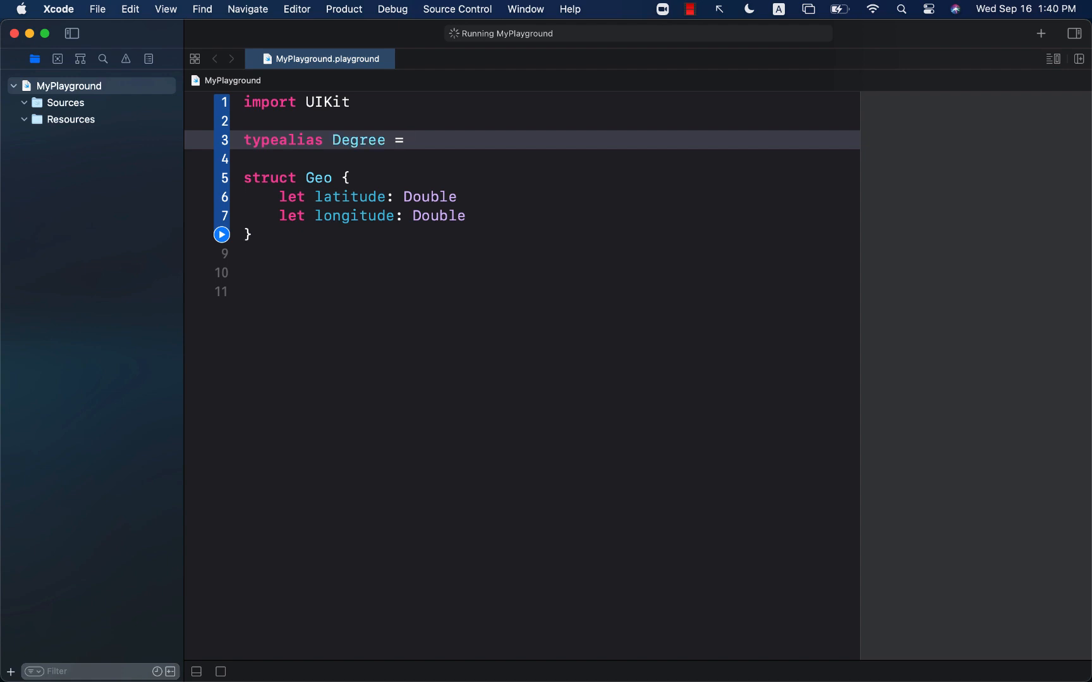
text(Double)
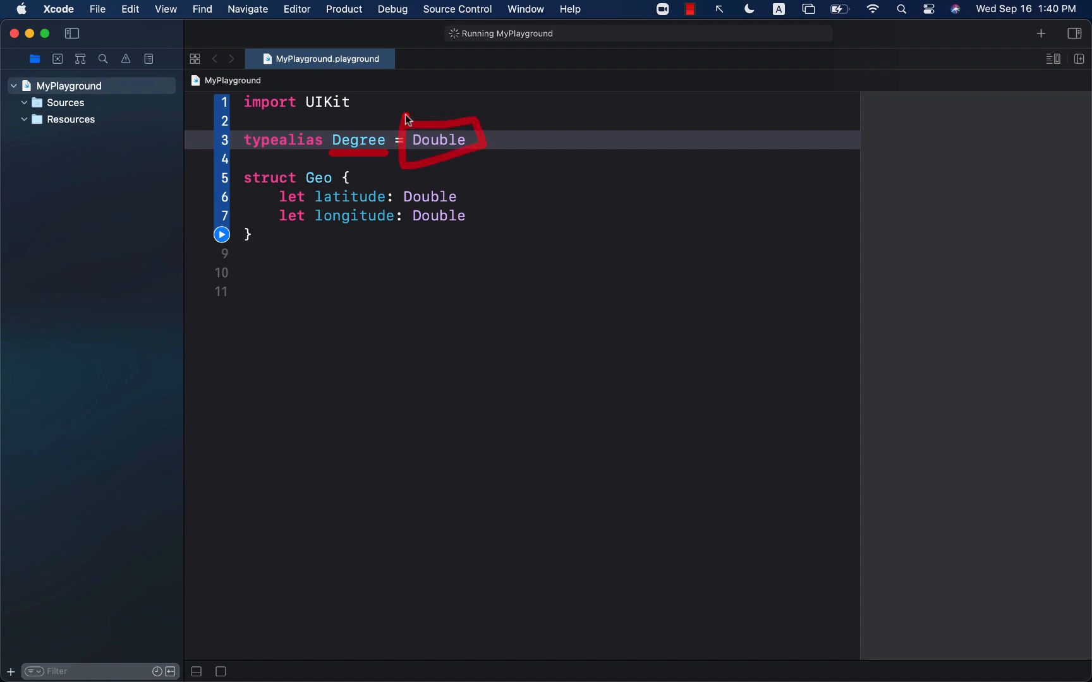
mouse_move(416, 150)
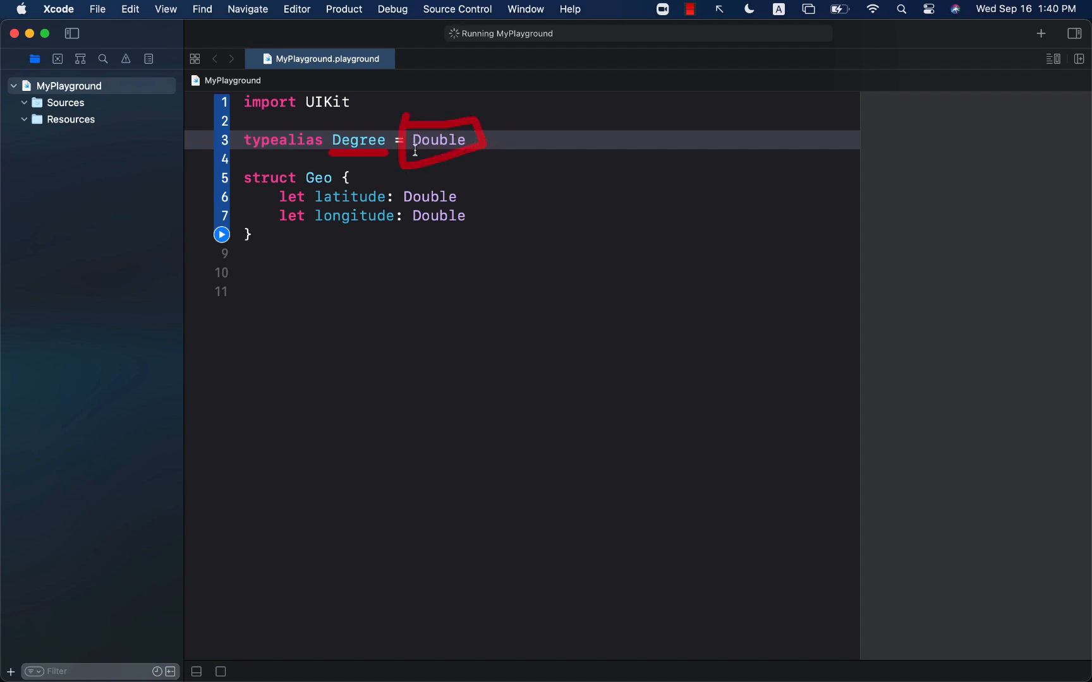
Change Geo's latitude and longitude types from Double to Degree.
double_click(429, 197)
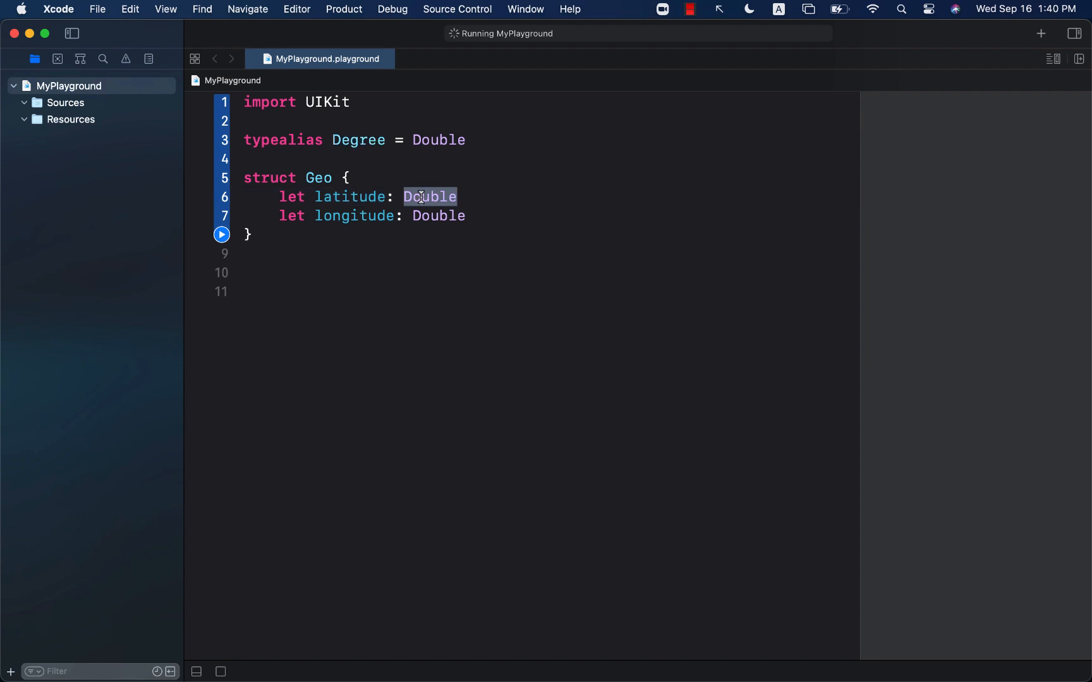
text(Degree)
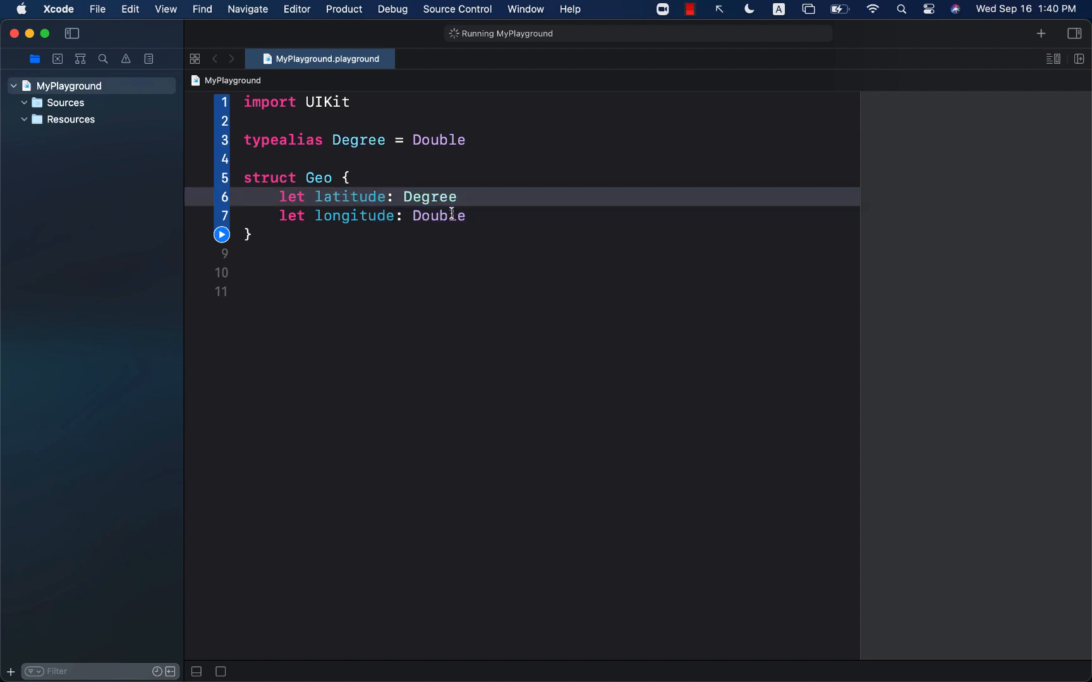
text(deg)
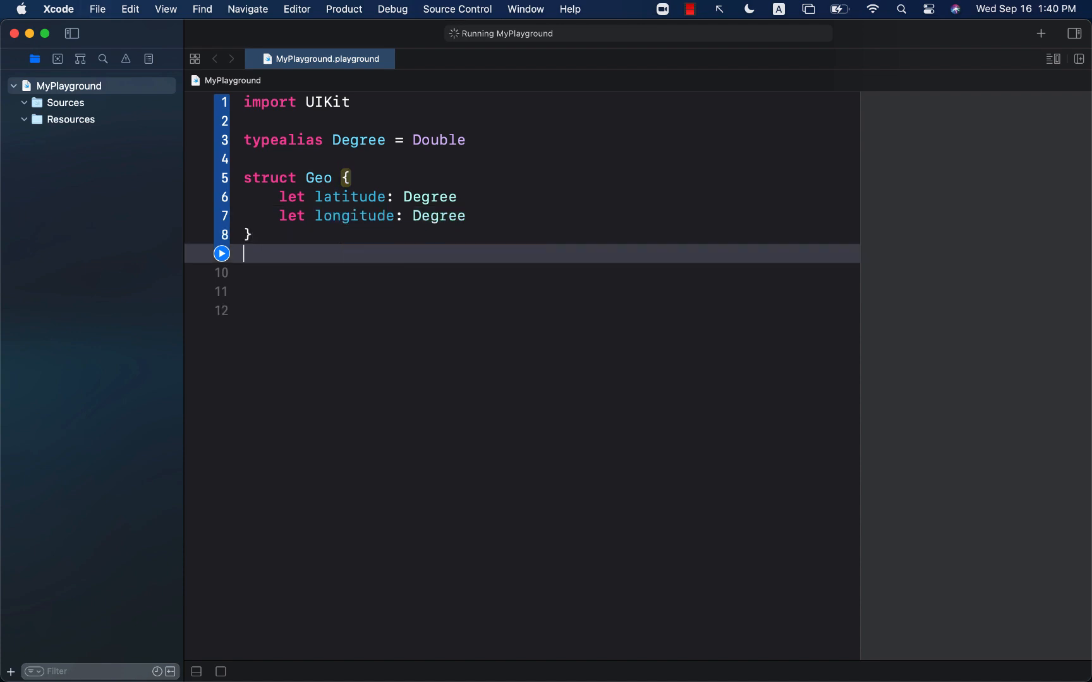
Write an empty extension Degree { } below the Geo struct.
text(extension deg)
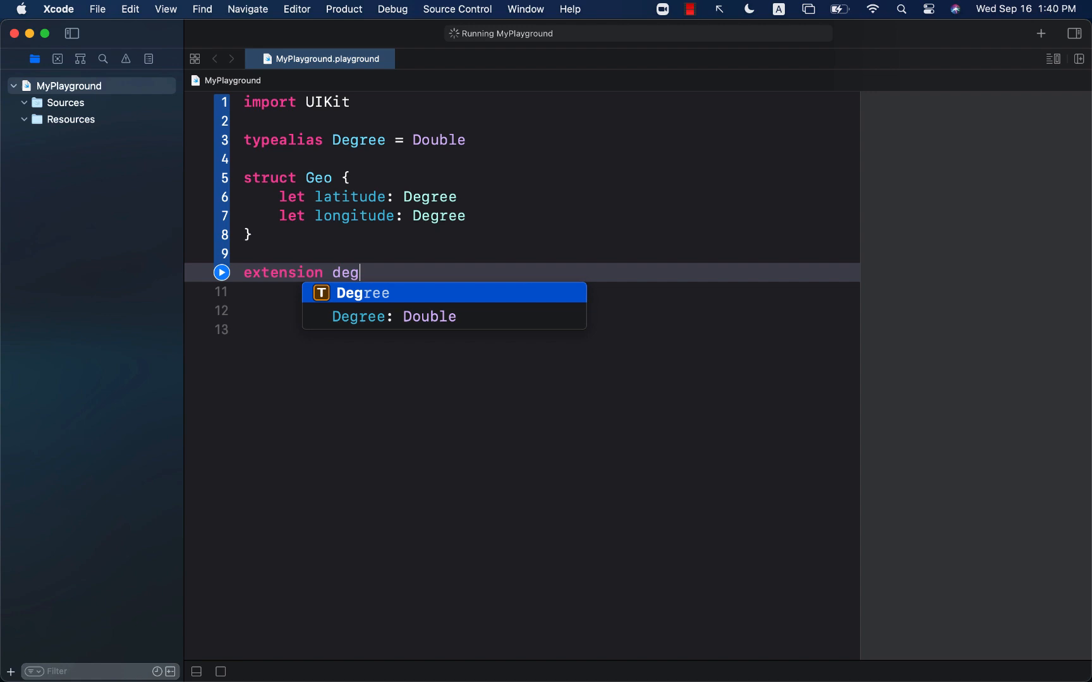
key(Return)
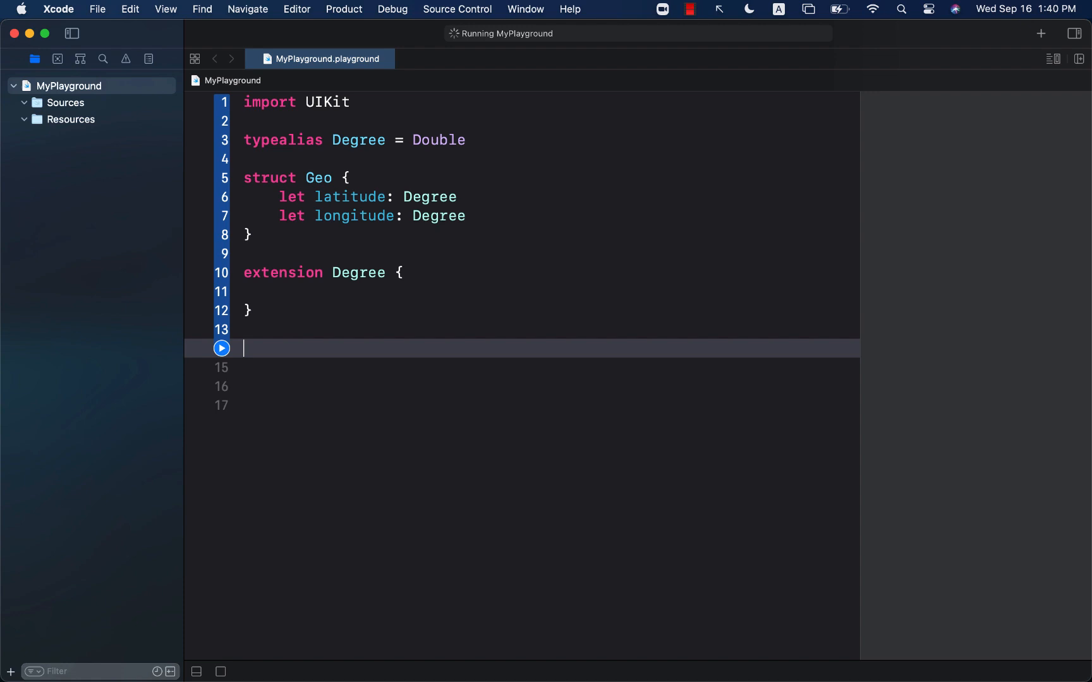
Write struct User { let name: String }.
text(struct Use)
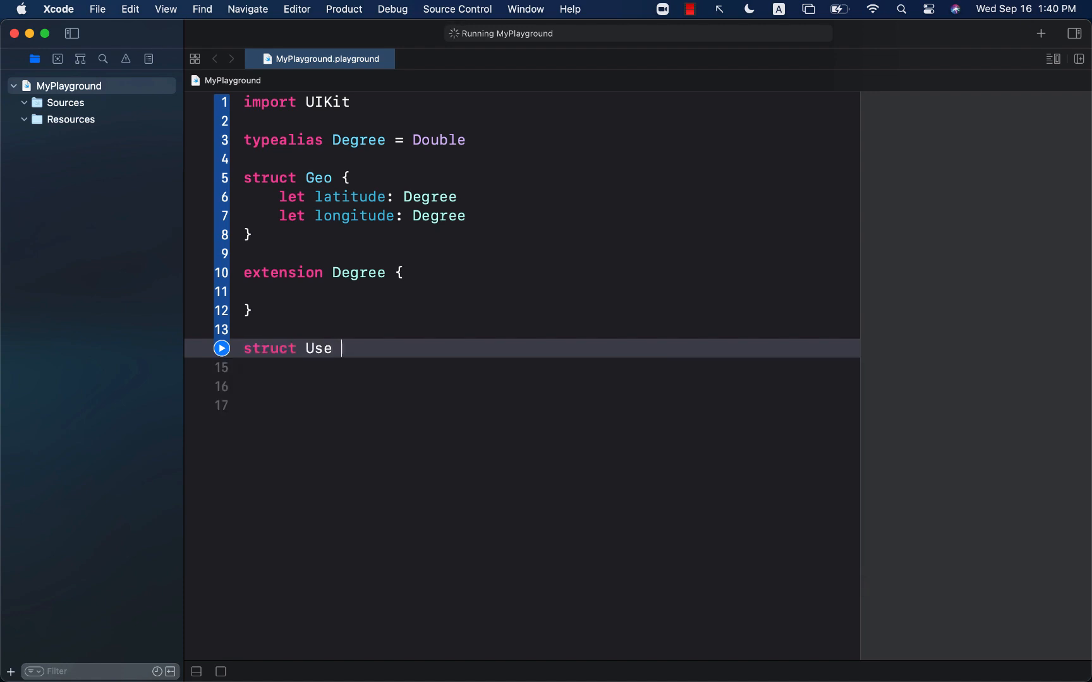
text(r {)
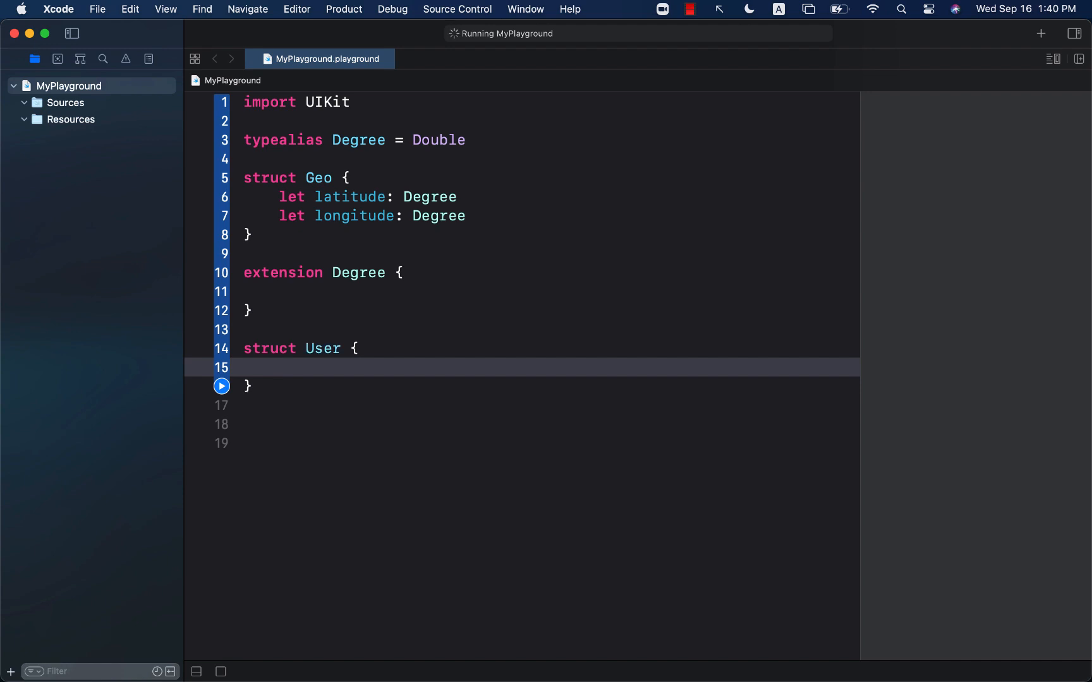
text(let name: String)
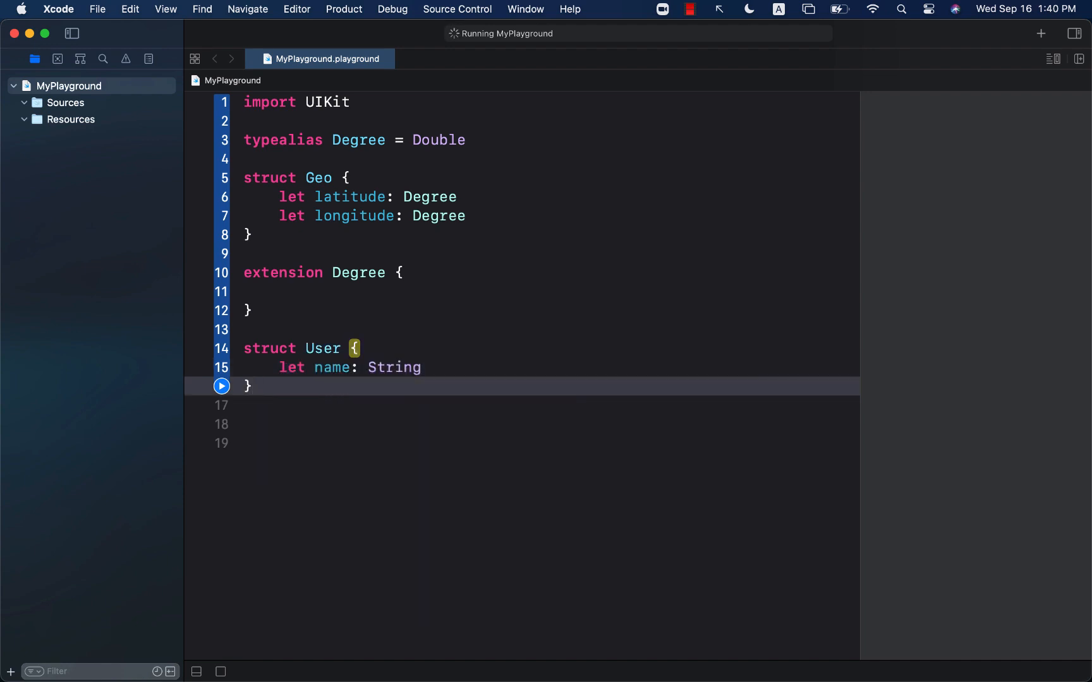
Add typealias Users = [User] below the User struct.
text(typealias Users)
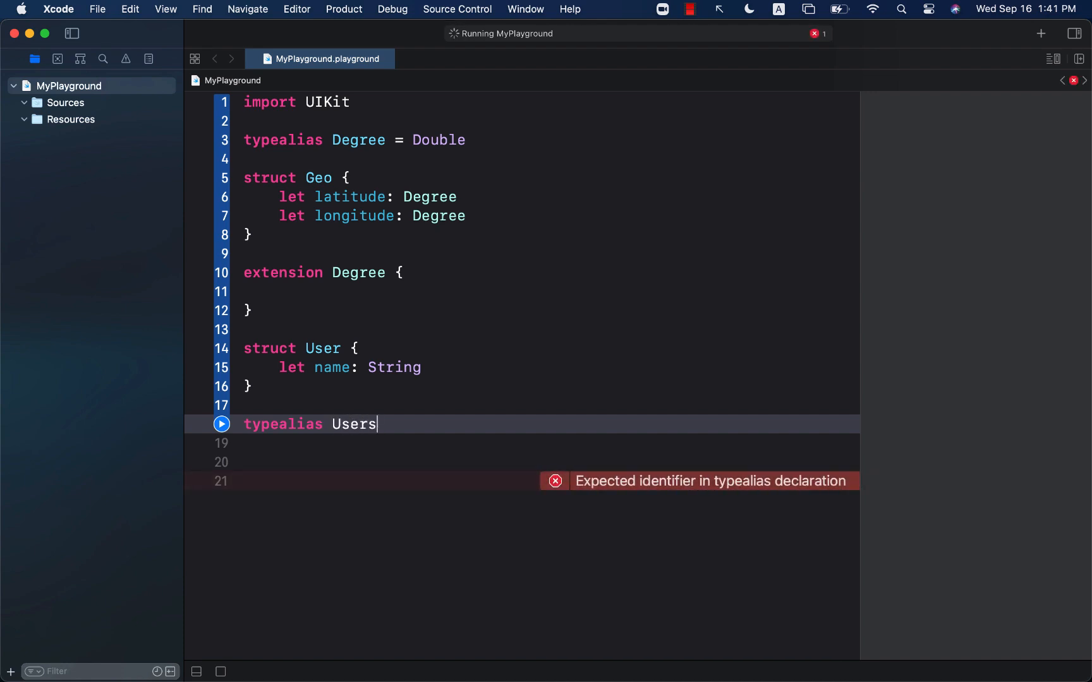
text(= [)
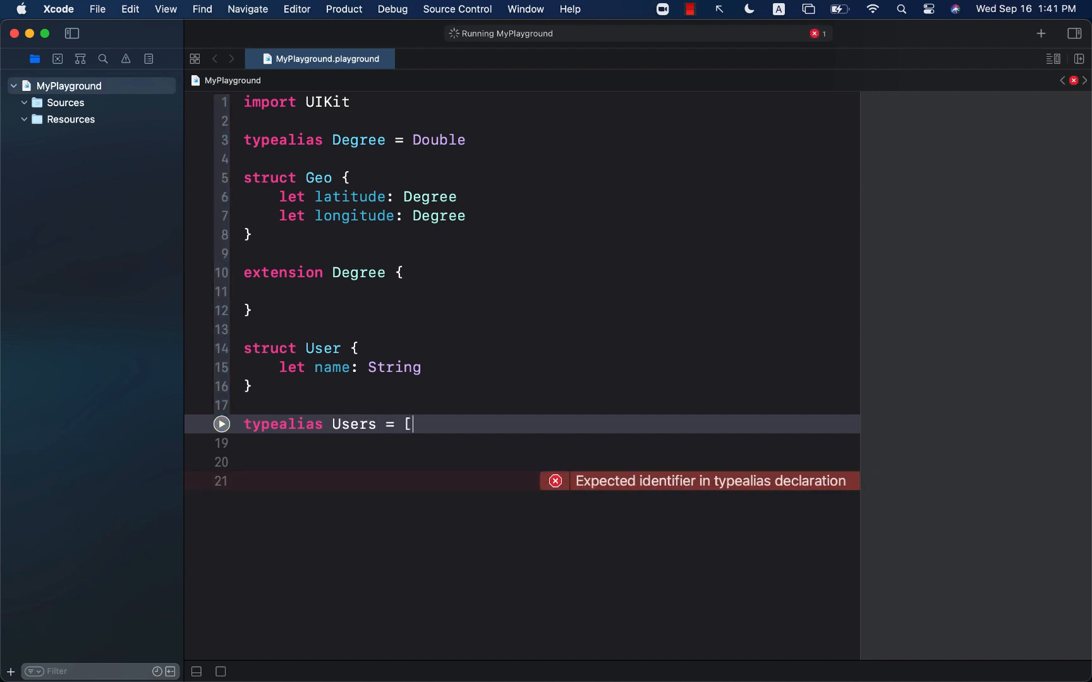
text(User])
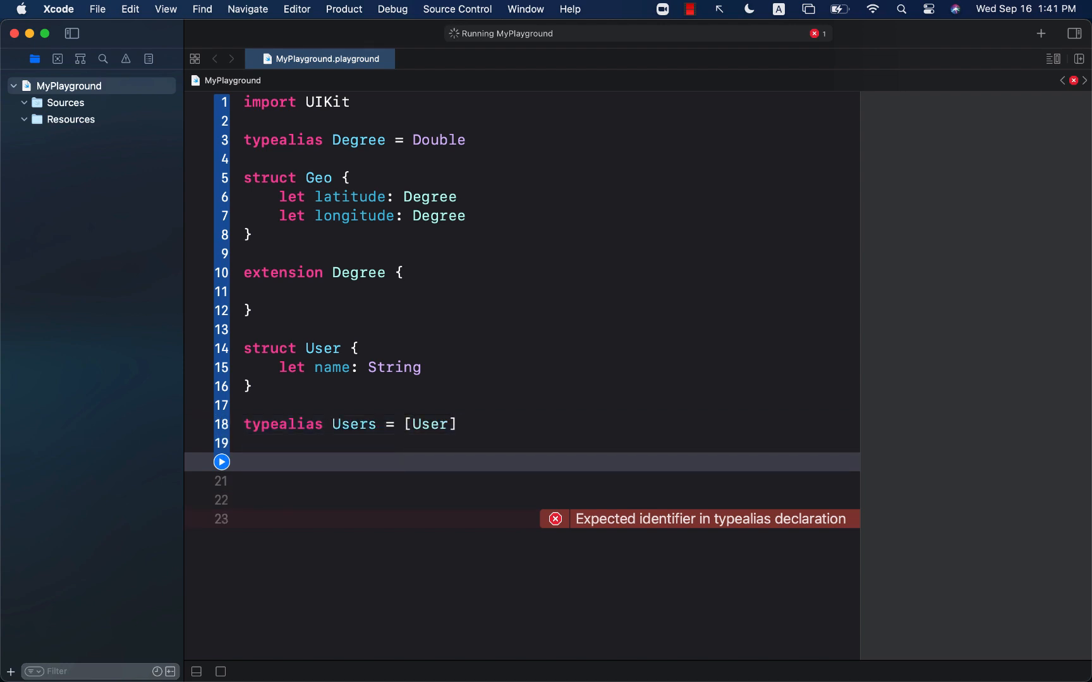
Write func displayUsers(users: Users) with an empty body.
text(func dis)
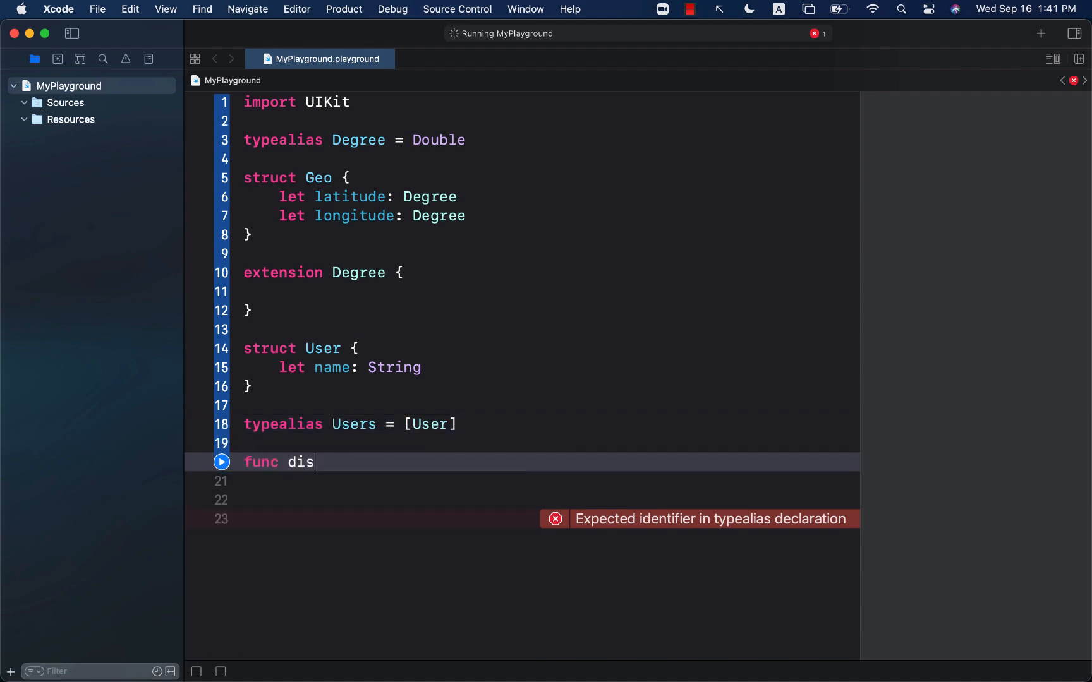
text(playUsers)
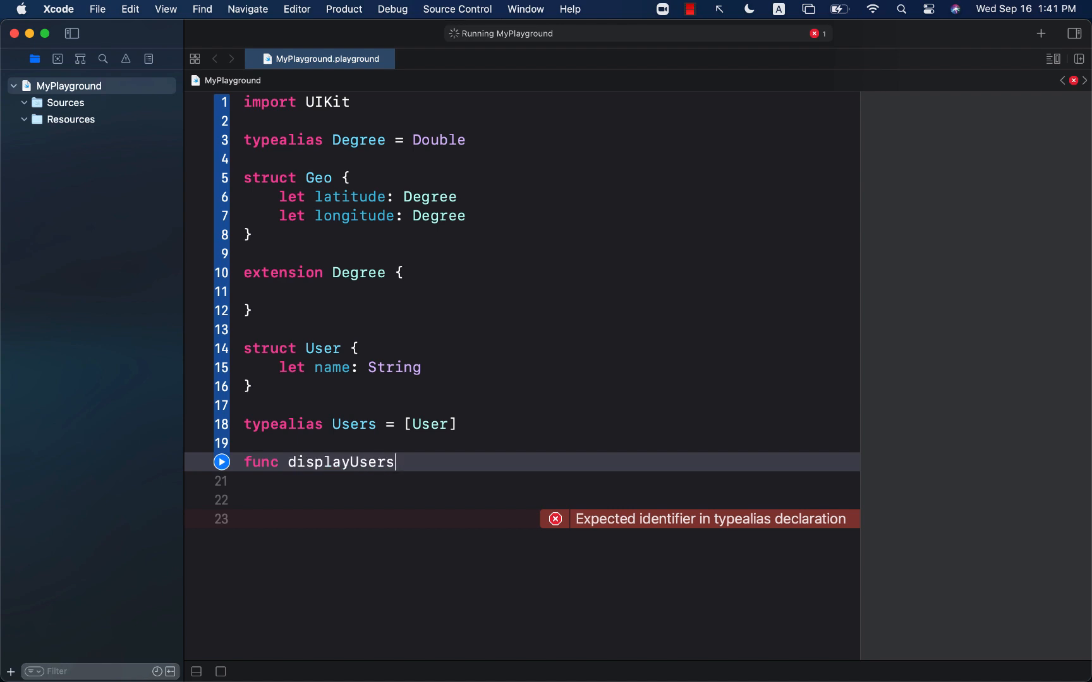
text((users: ))
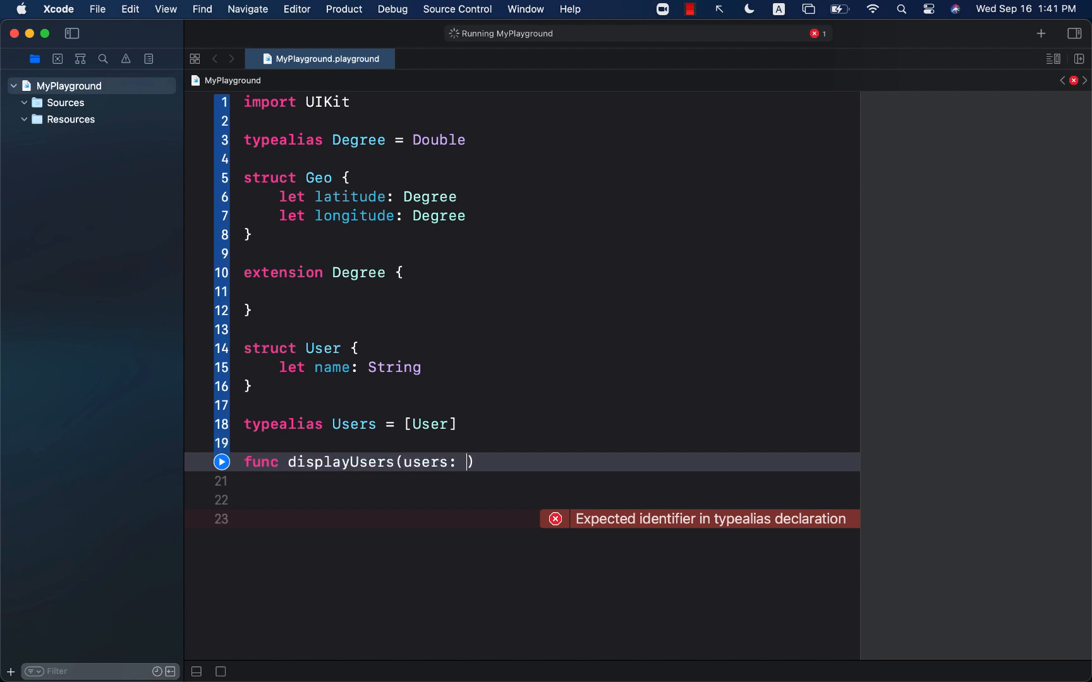
text(Users)
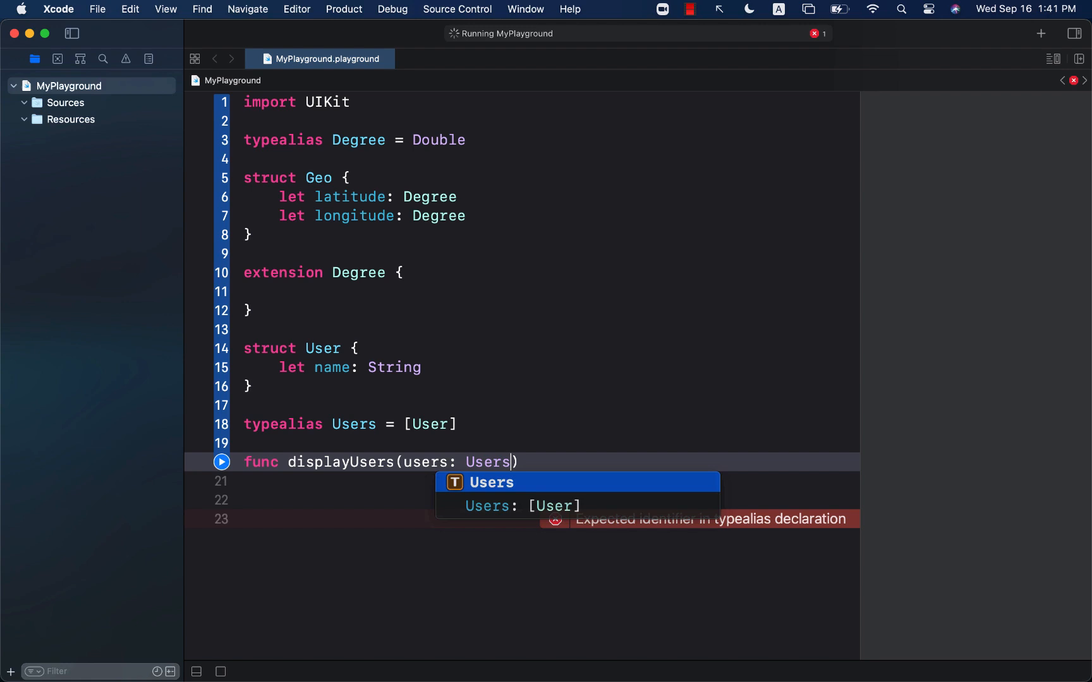
key(Escape)
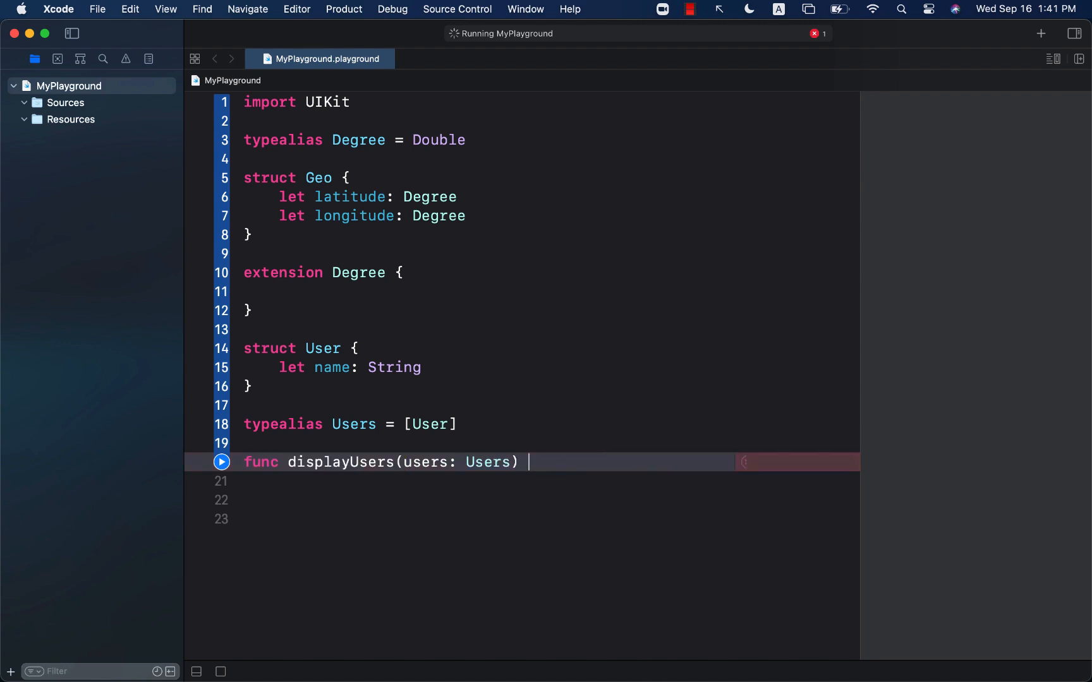
text({)
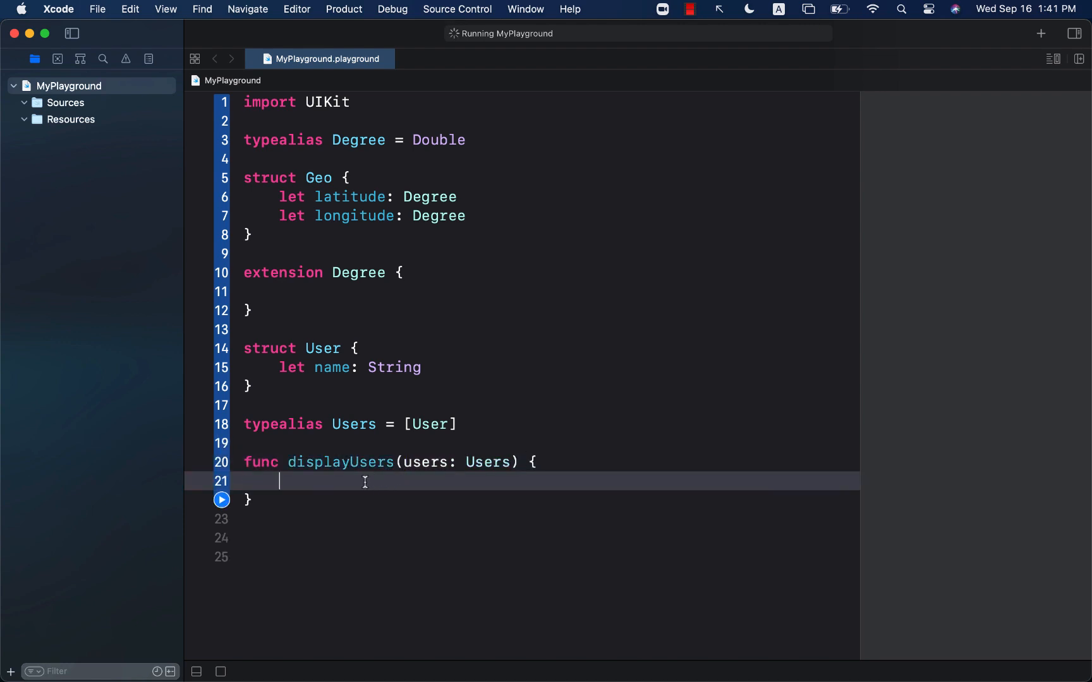
mouse_move(343, 482)
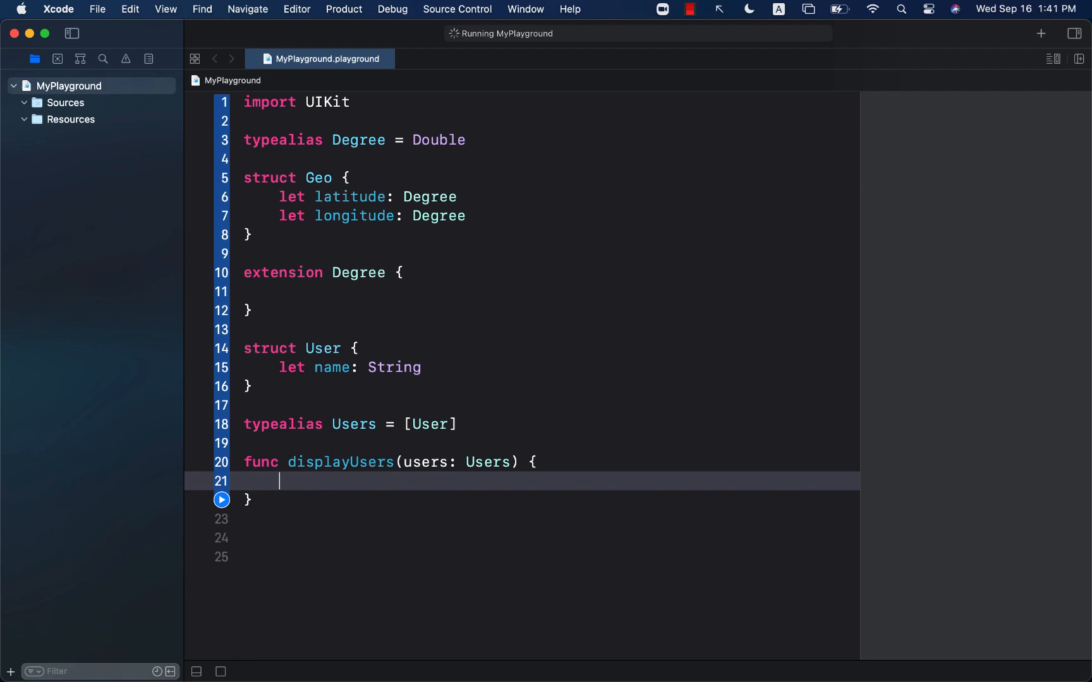
Write func performTask(completion: ([User]) -> Void) with an empty body and blank line above.
scroll(down, 3)
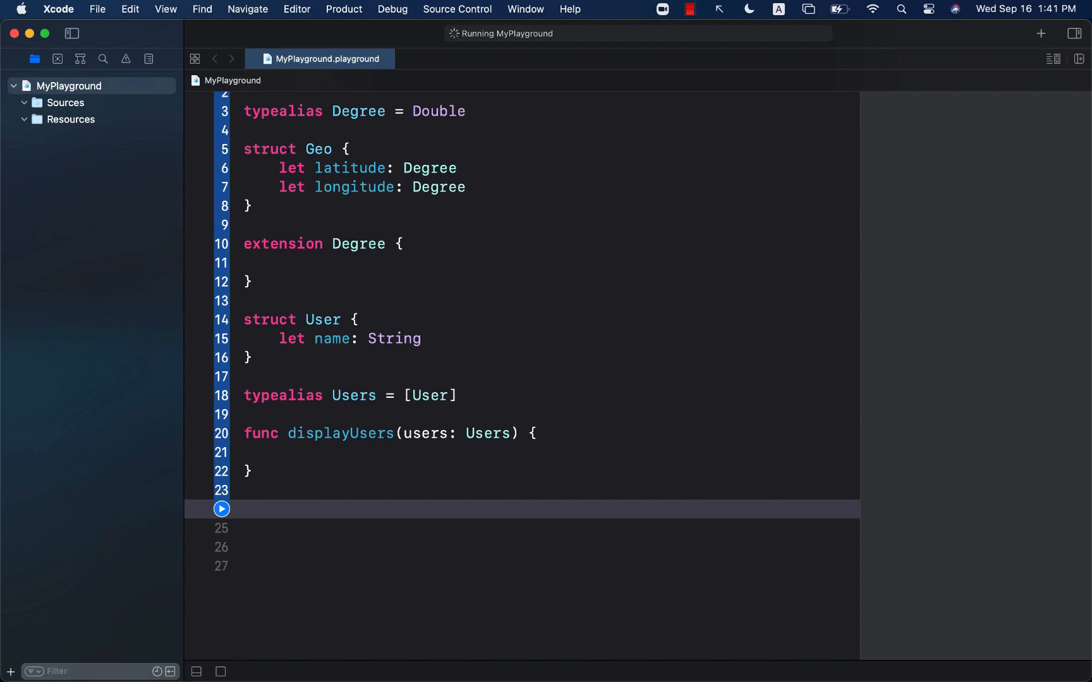
text(typeali)
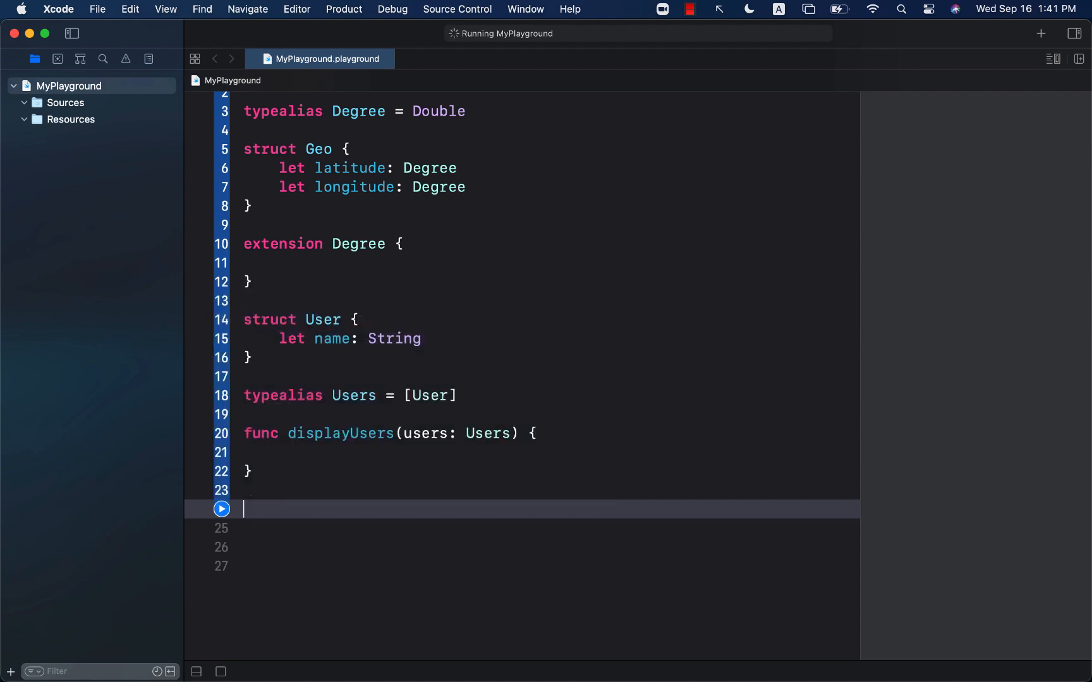
text(func pe)
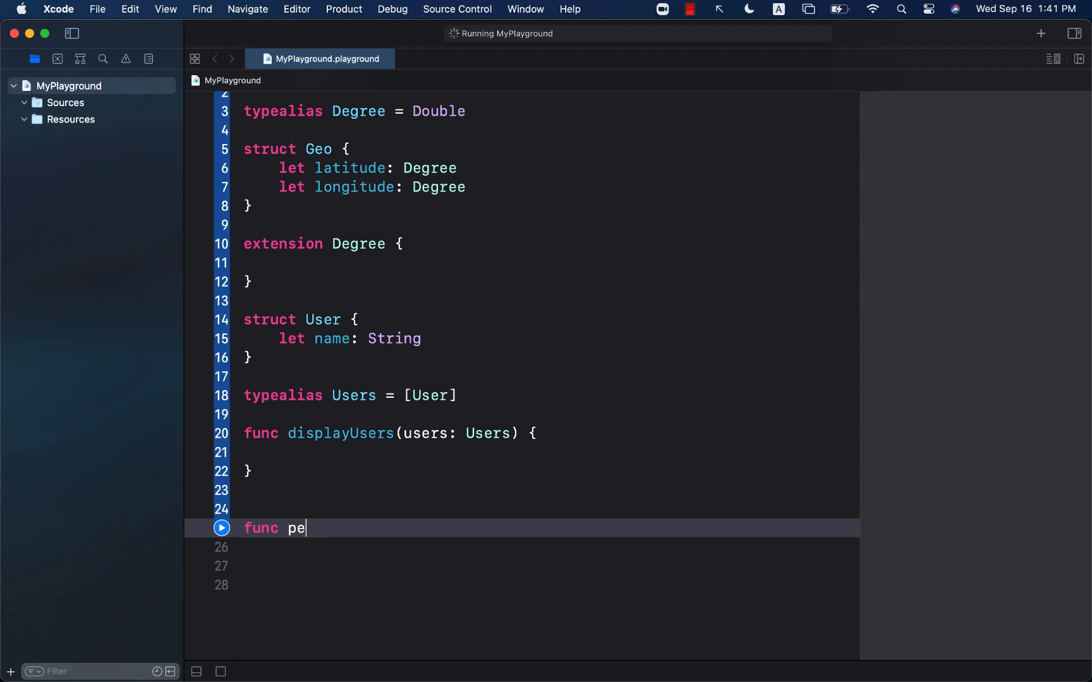
text(rformTask()
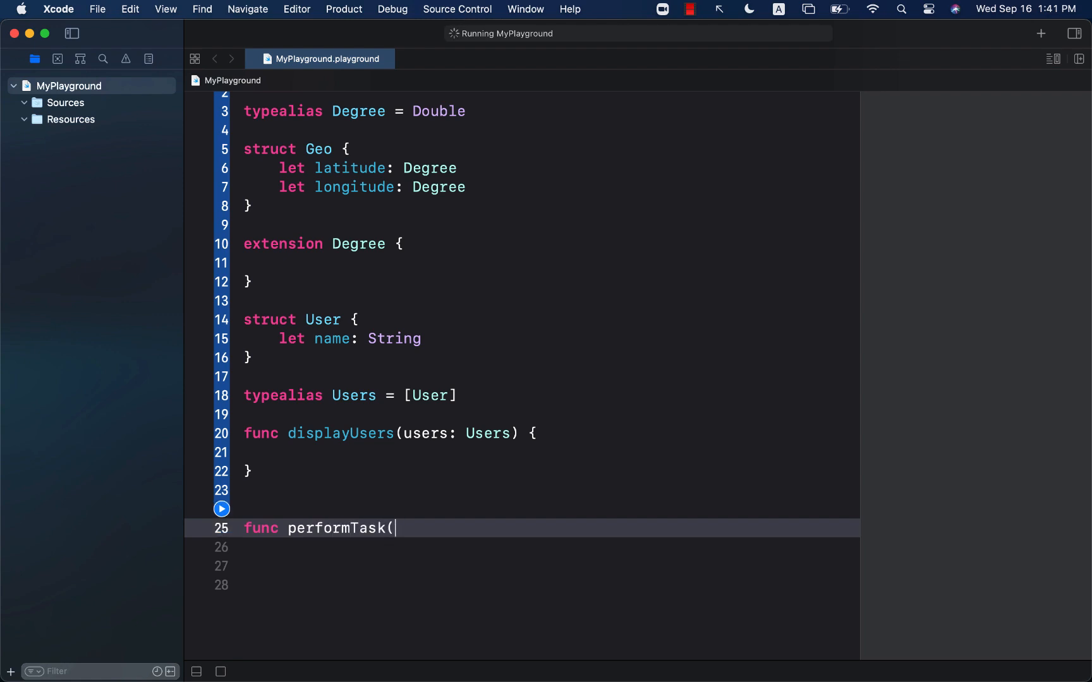
text(completion:)
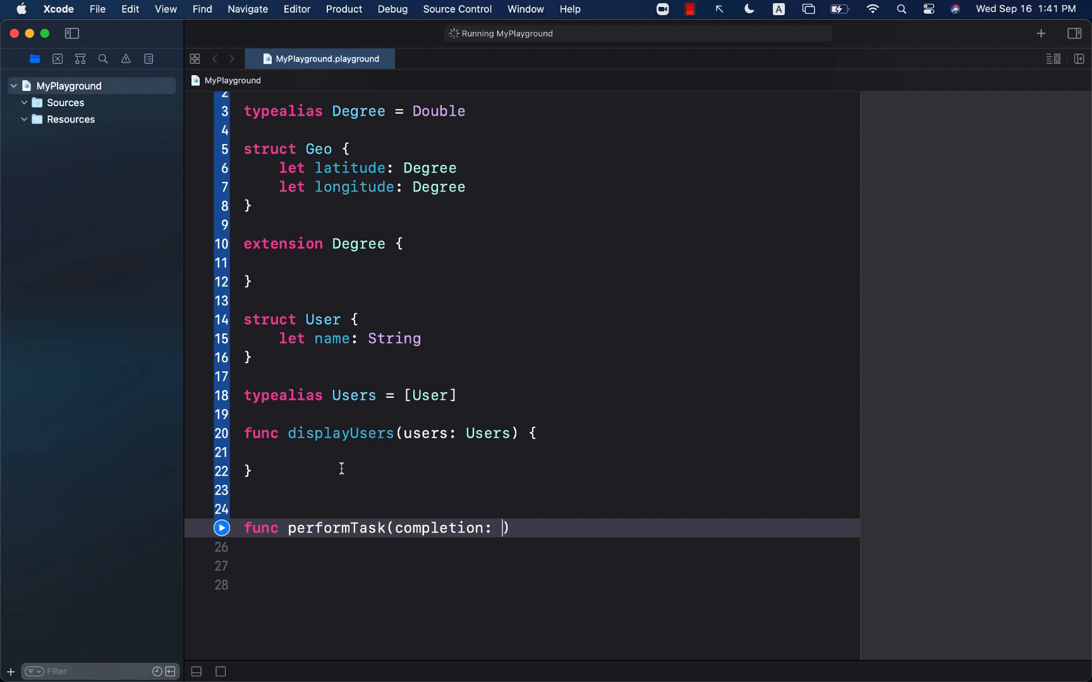
text(([)
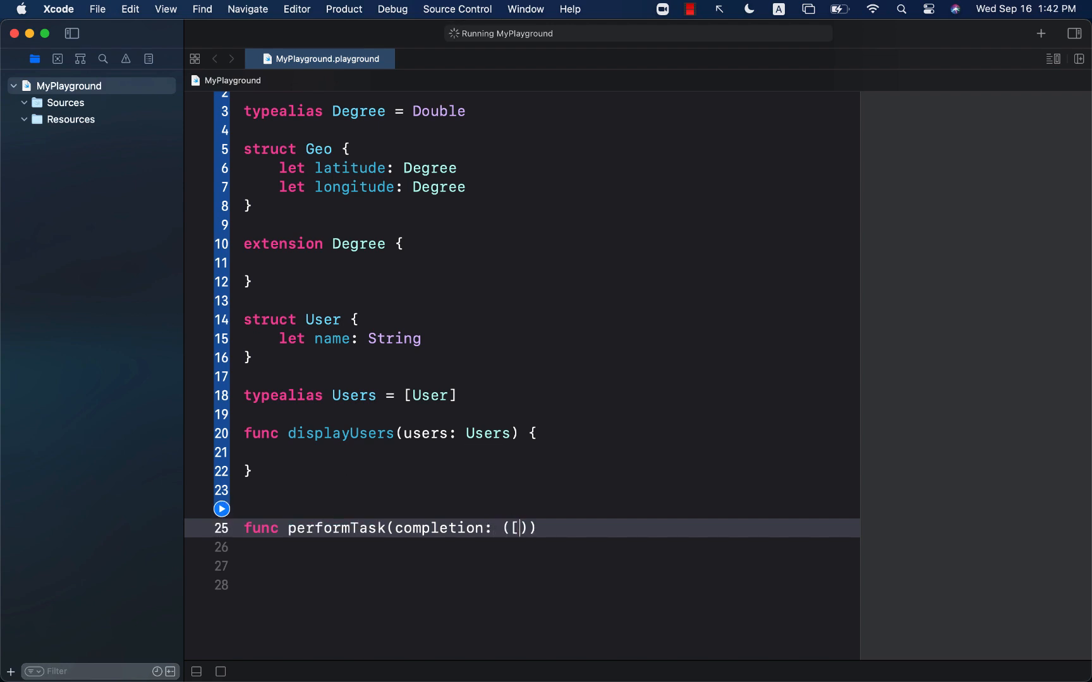
text(User])
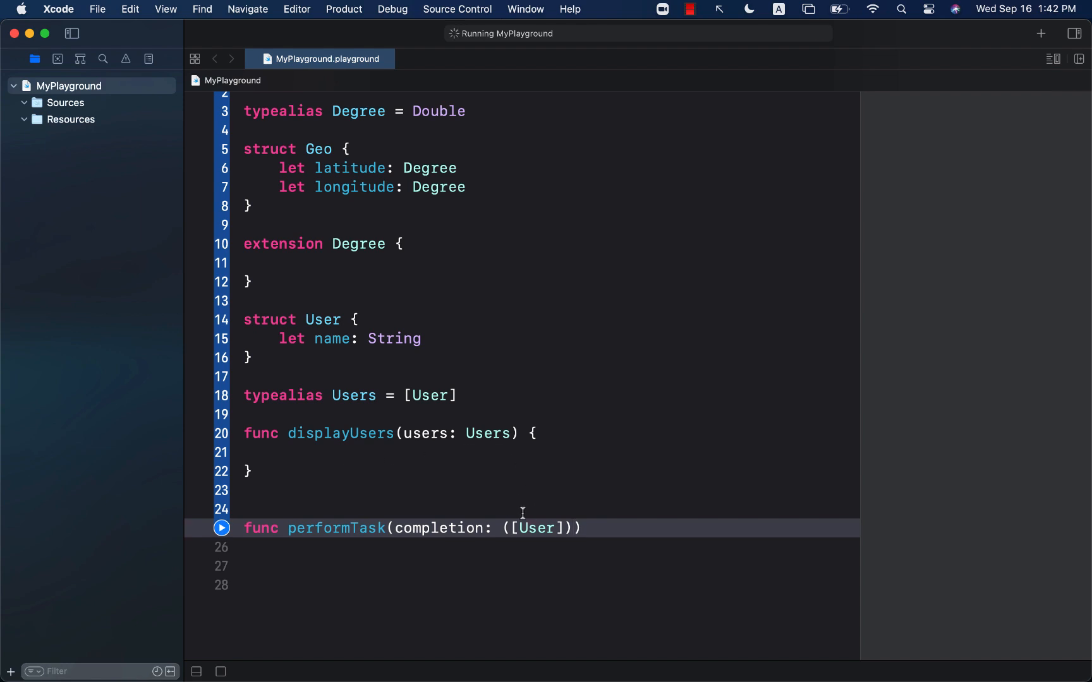
text(-)
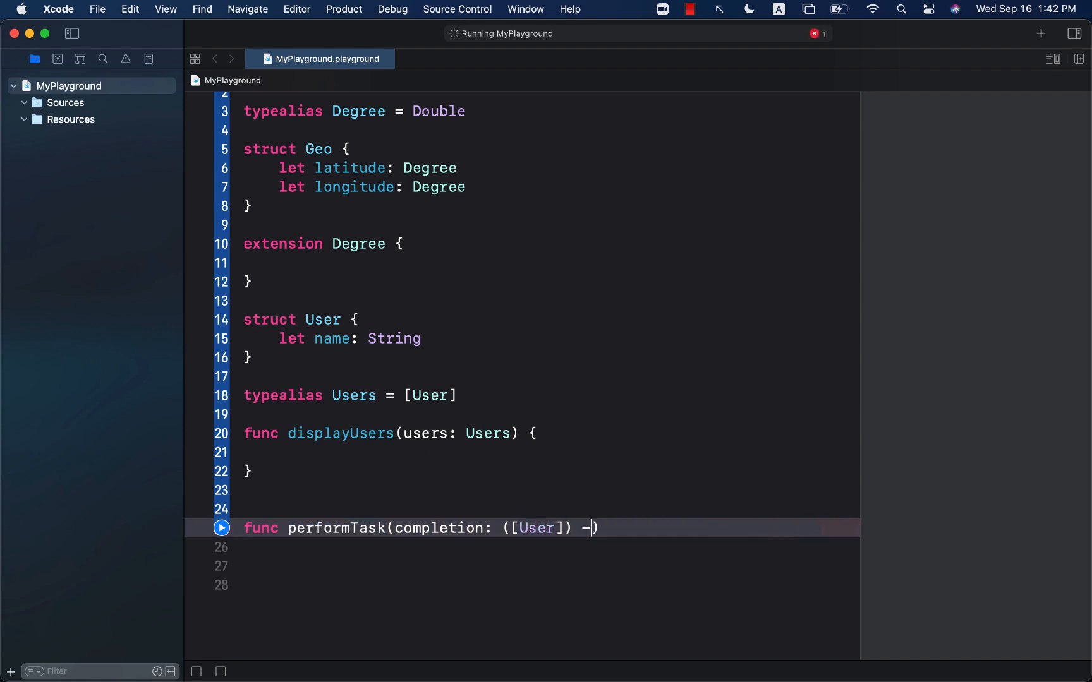
text(V)
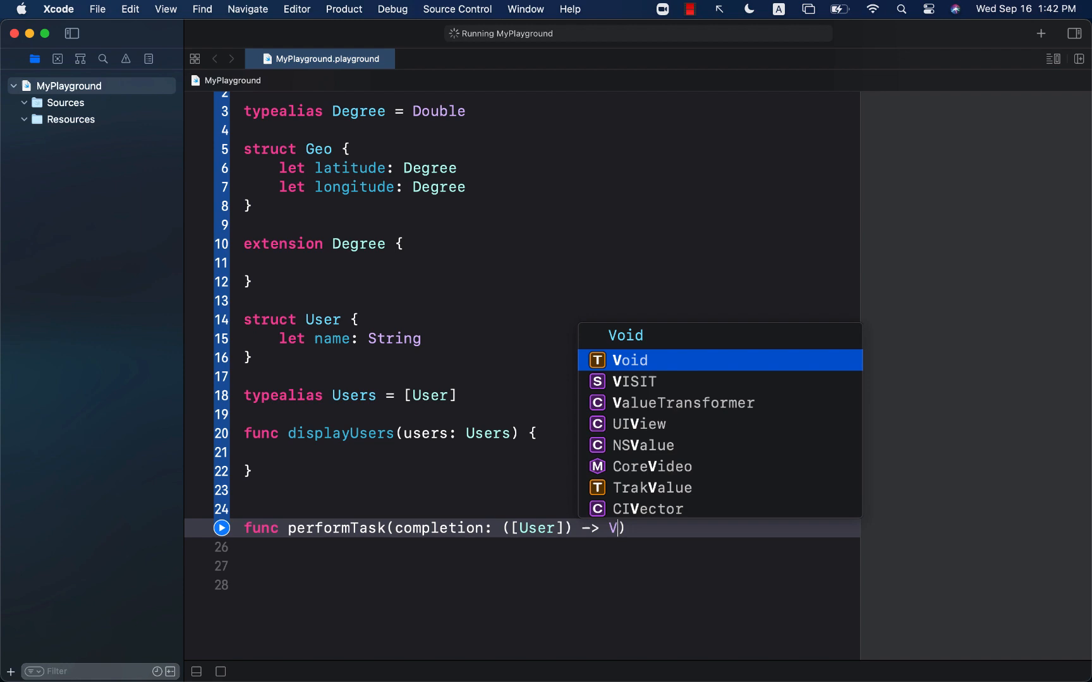
key(Return)
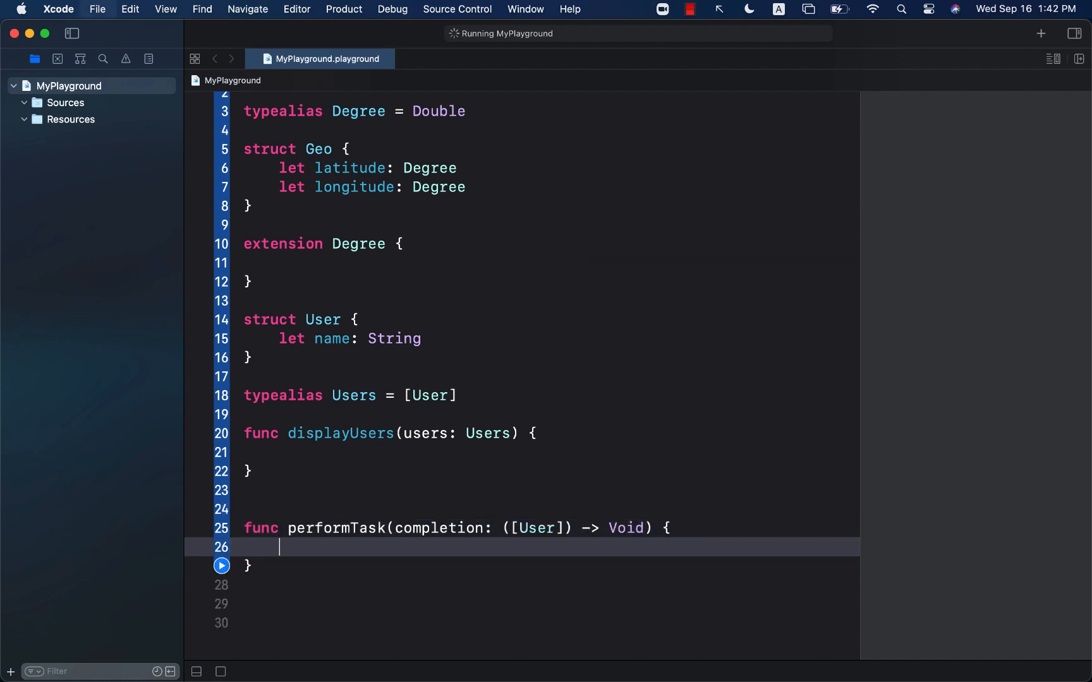
double_click(438, 527)
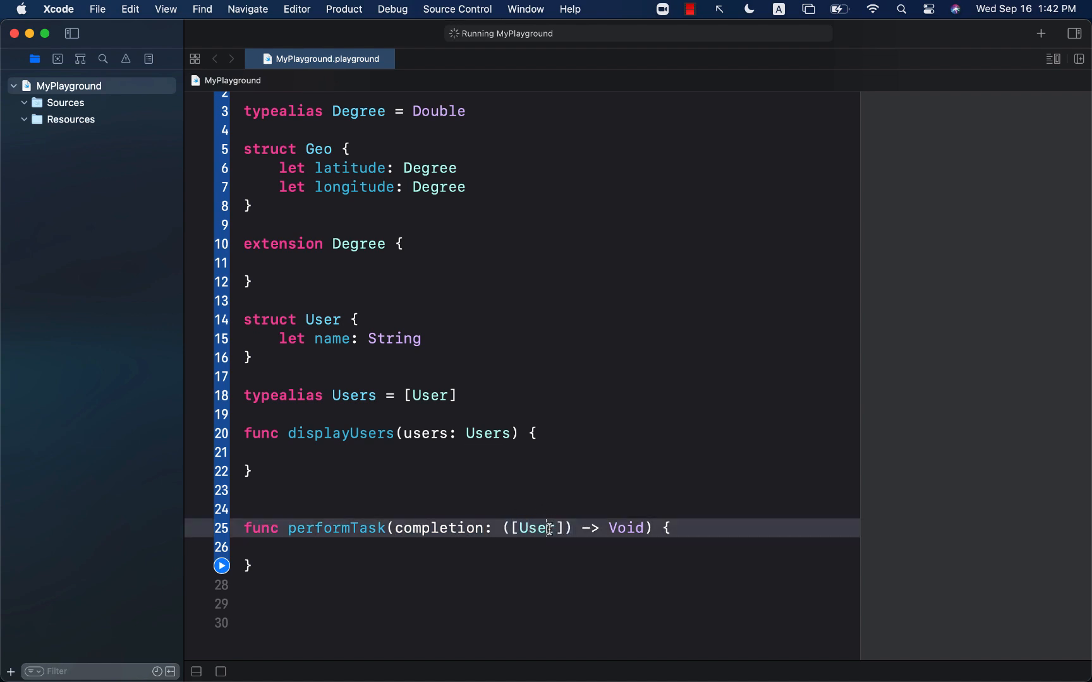
double_click(535, 527)
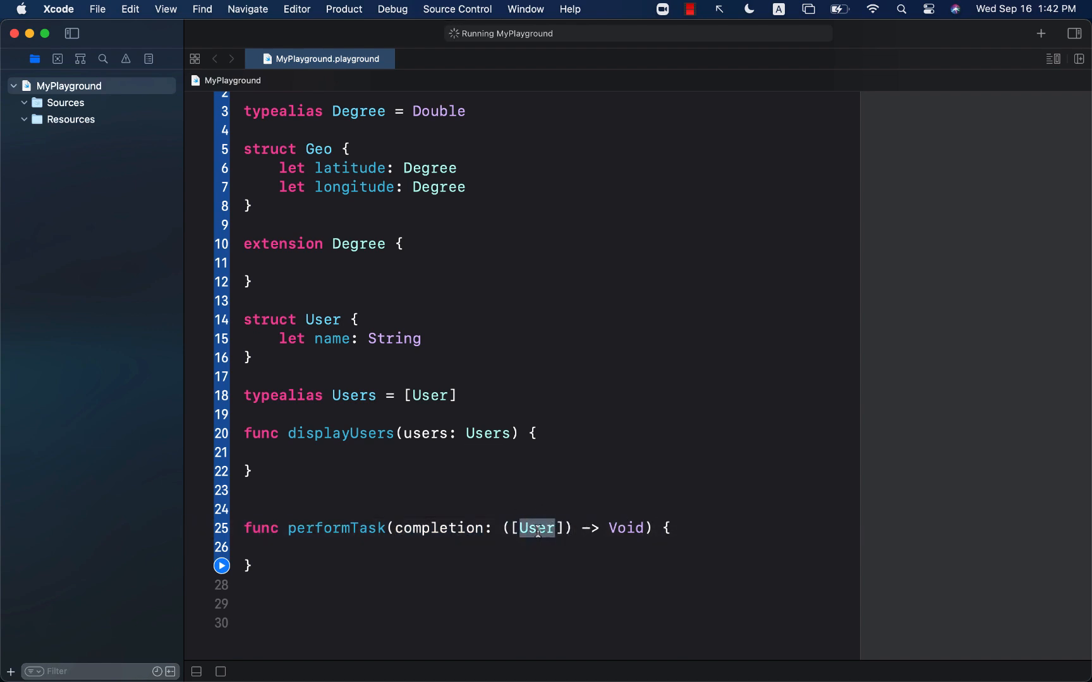
mouse_move(455, 504)
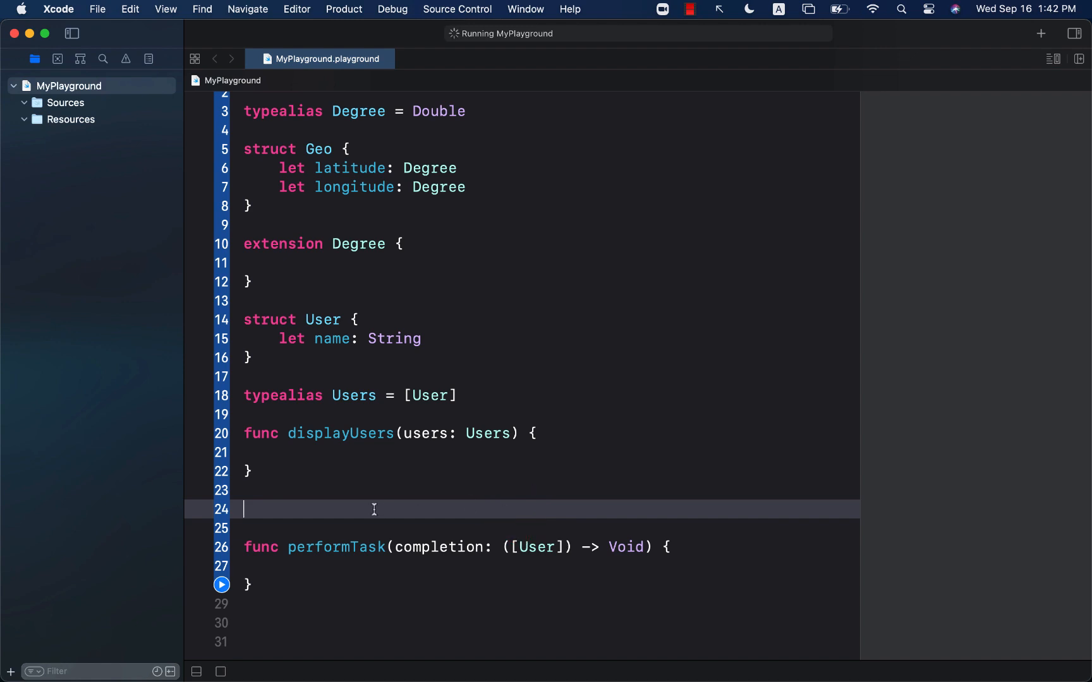
Add typealias CompletionHandler = ([User]) -> Void and use it as performTask's completion type.
text(typealias)
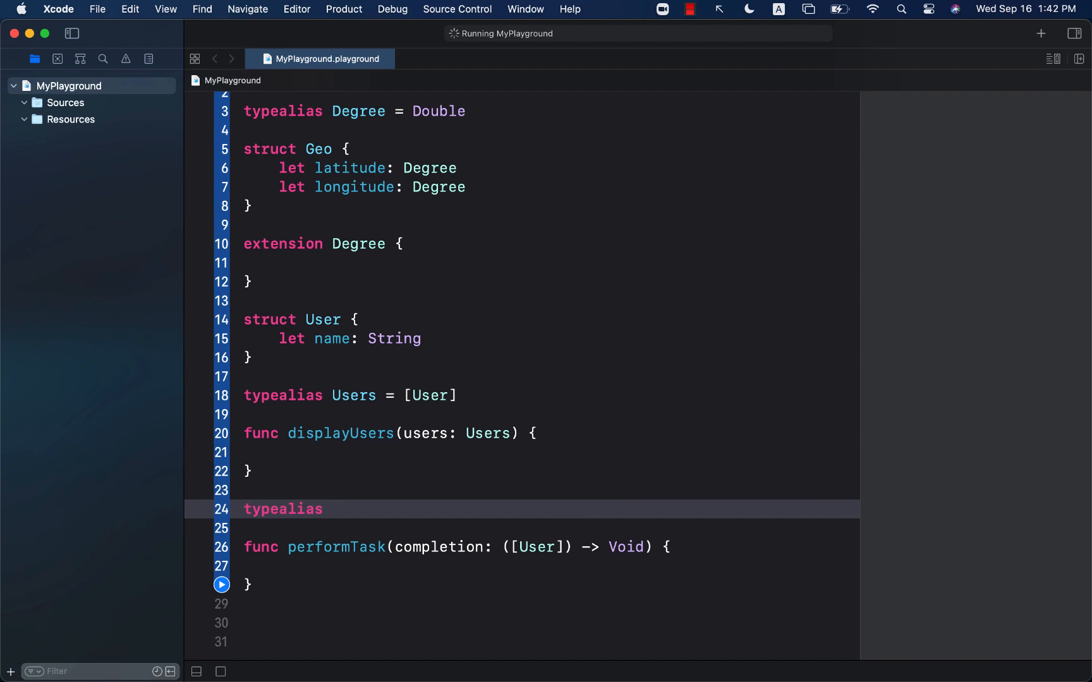
text(Completio)
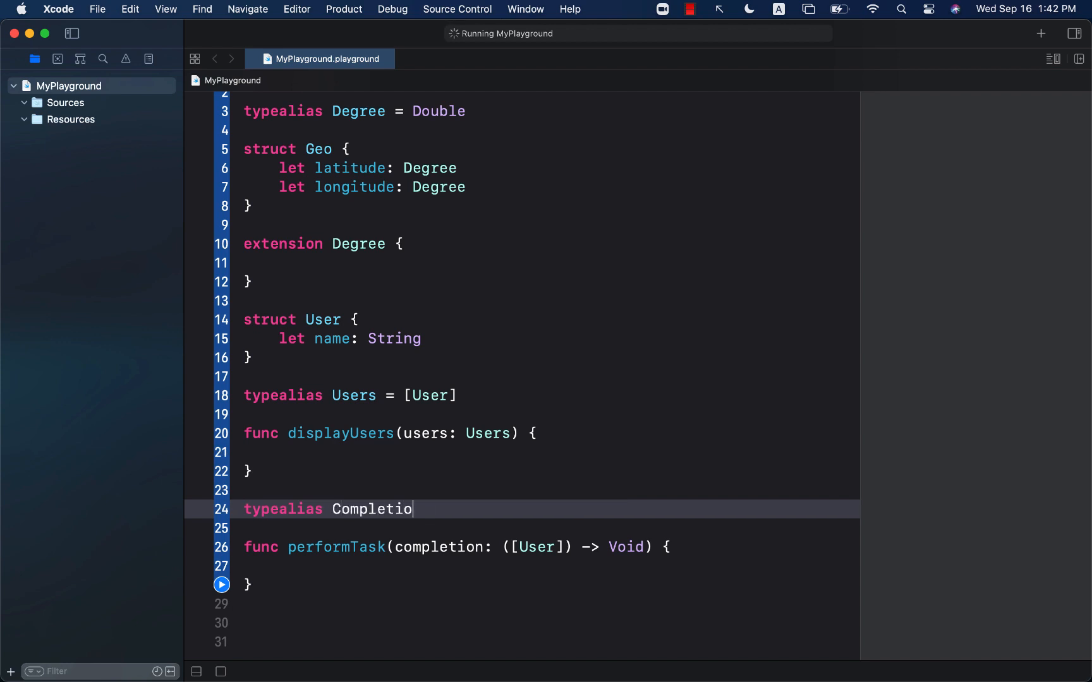
text(nHan)
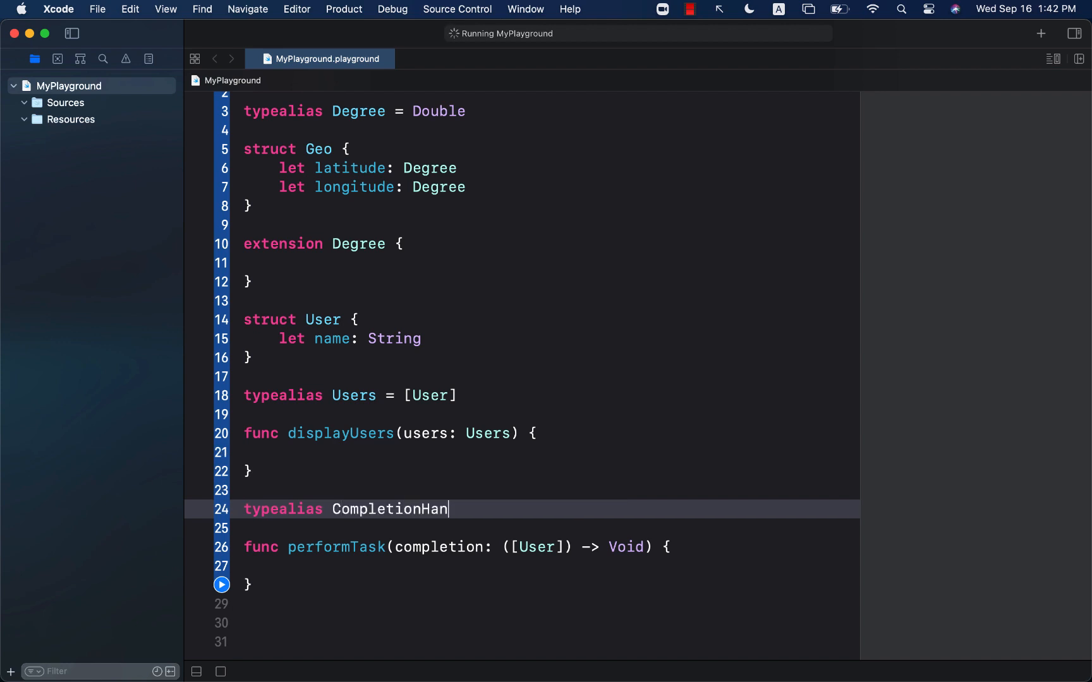
text(dler = ())
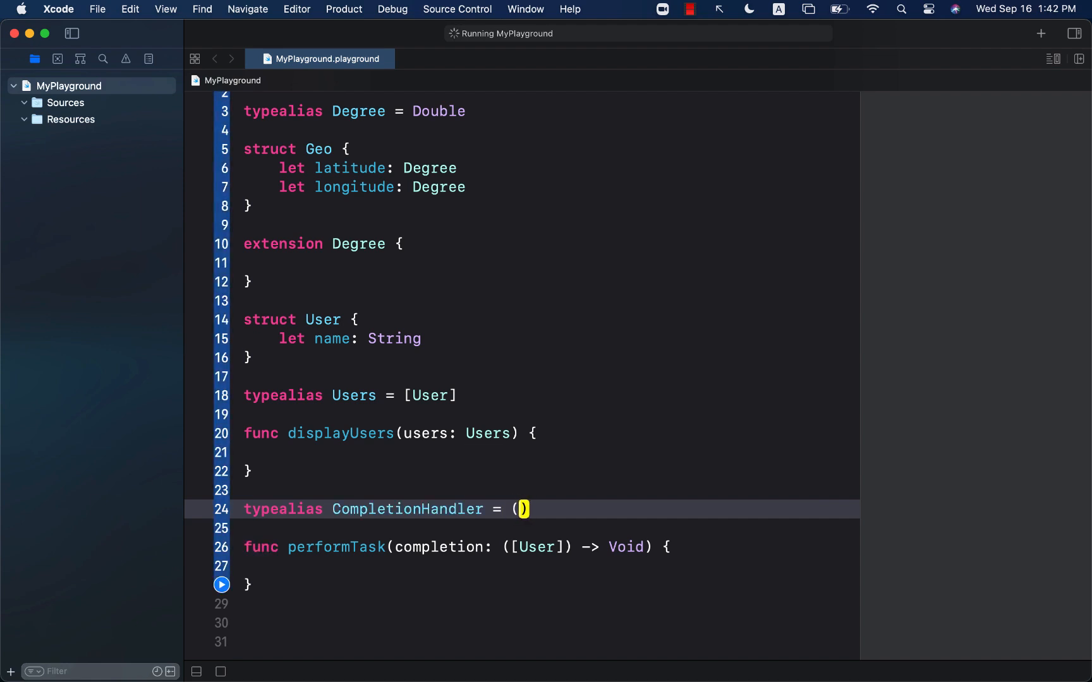
text([User])
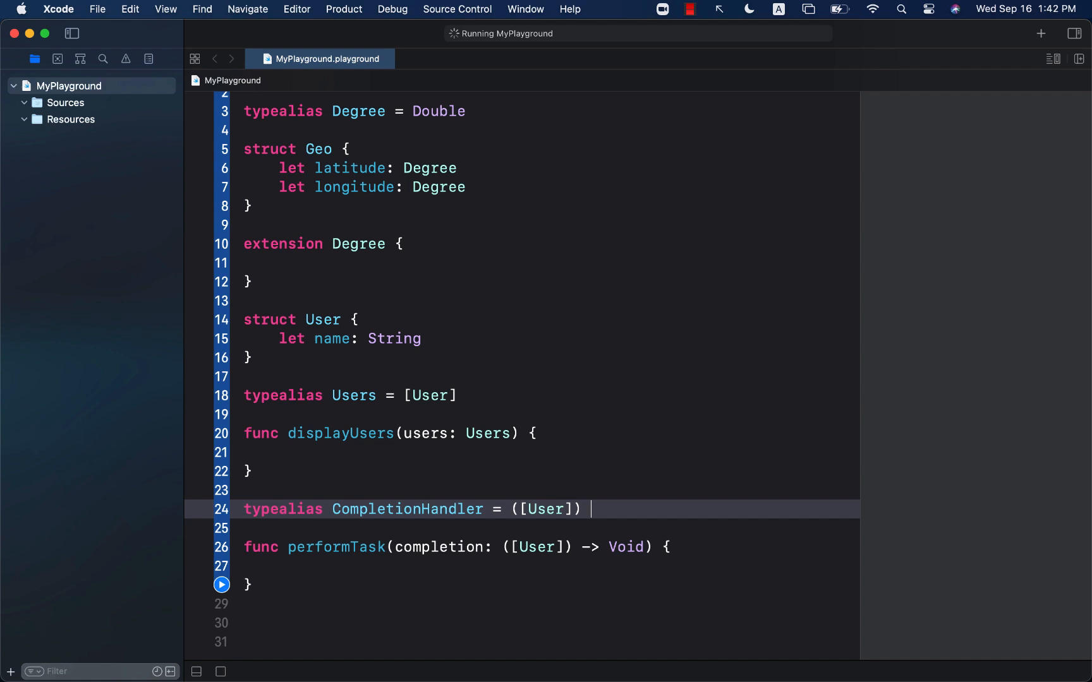
text(-> Void)
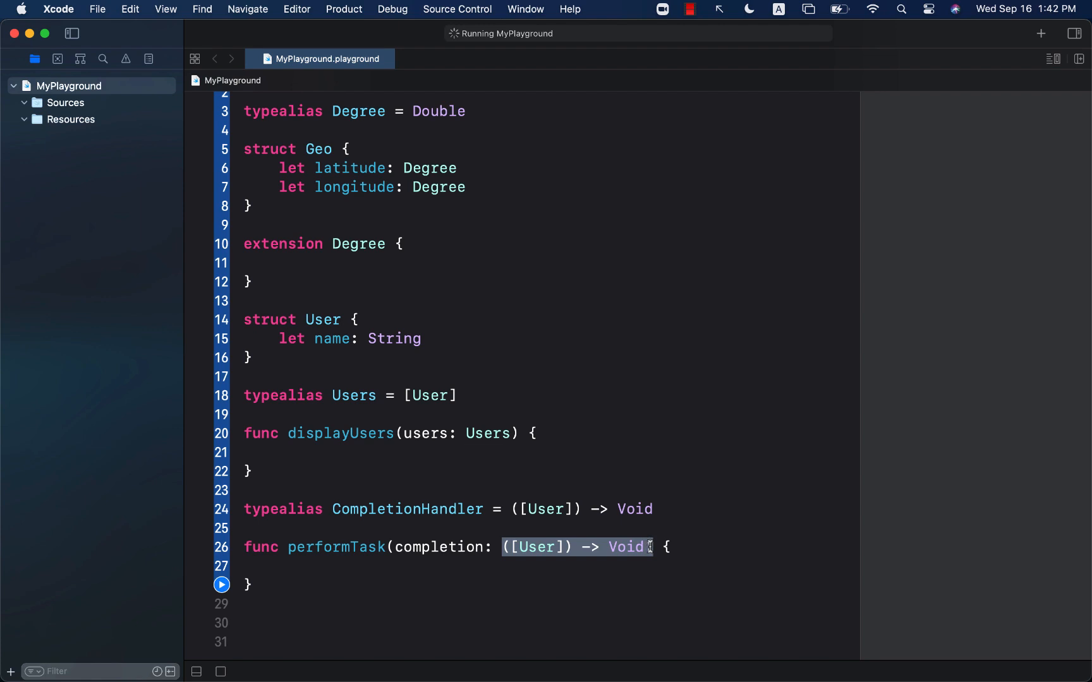
text(CompletionHandl)
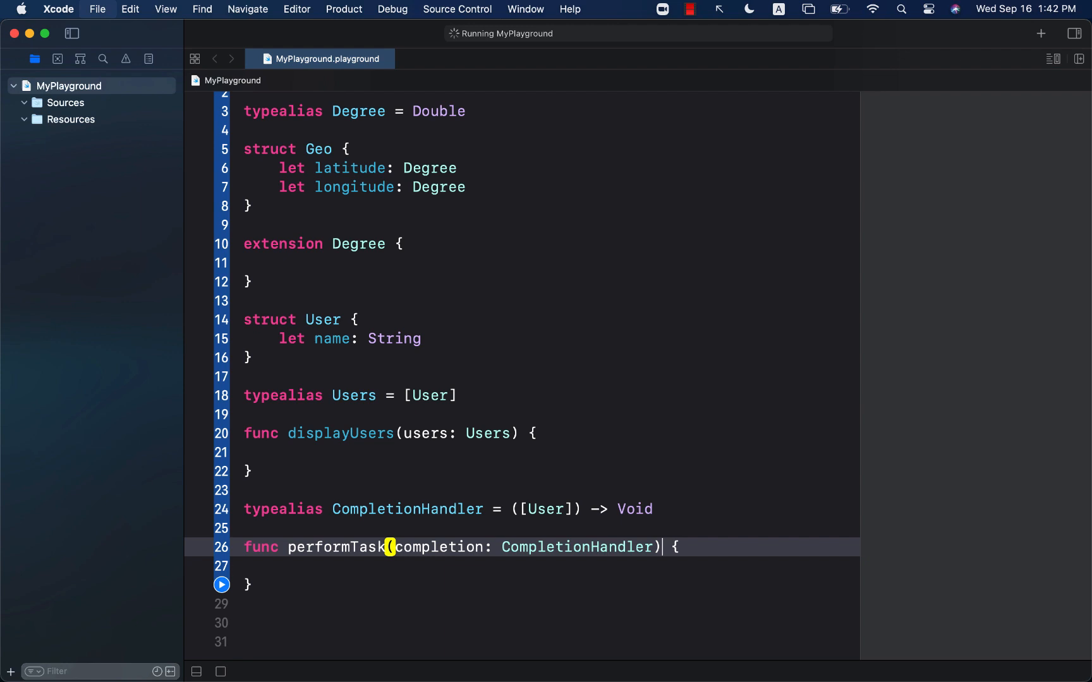
scroll(down, 3)
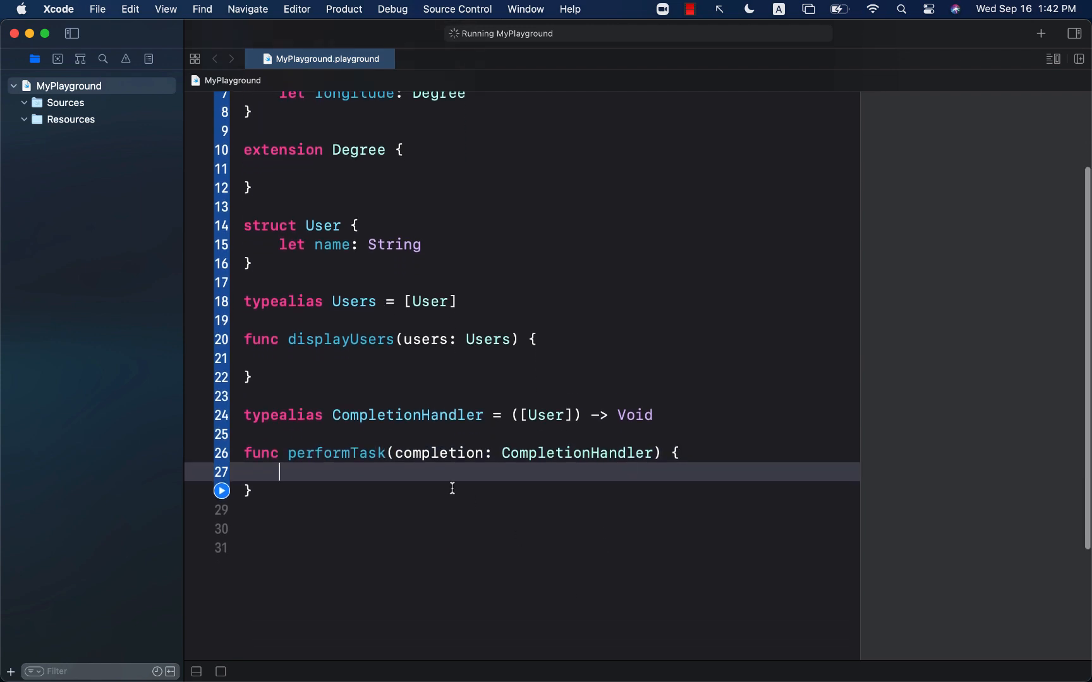
mouse_move(412, 471)
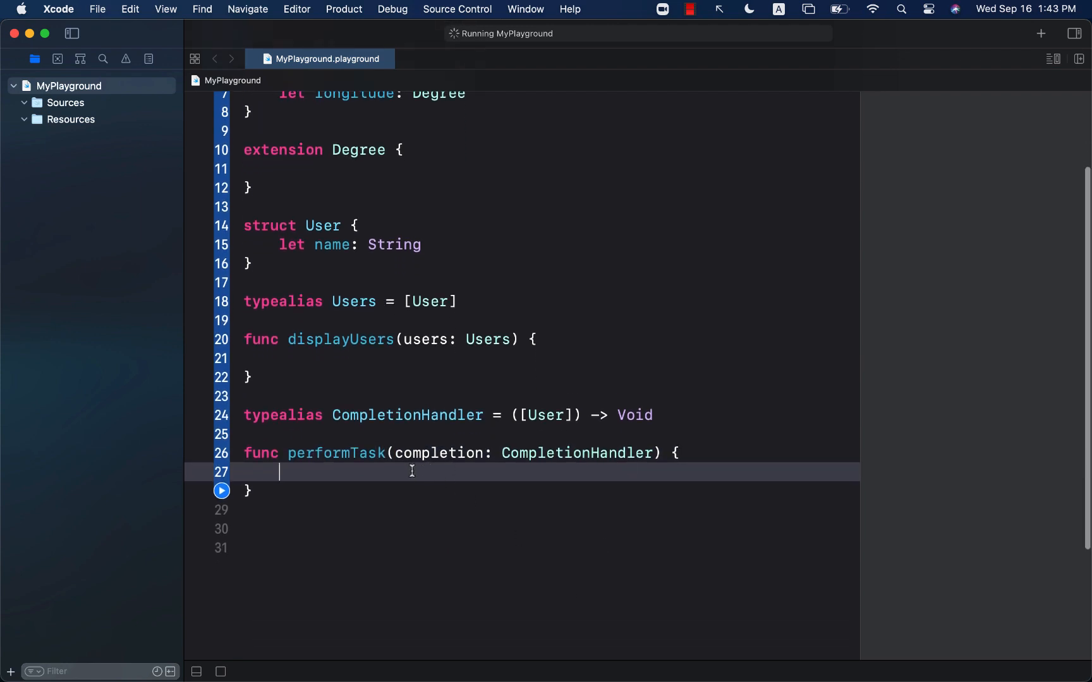
Make performTask's body call completion([User]()).
text(completion([)
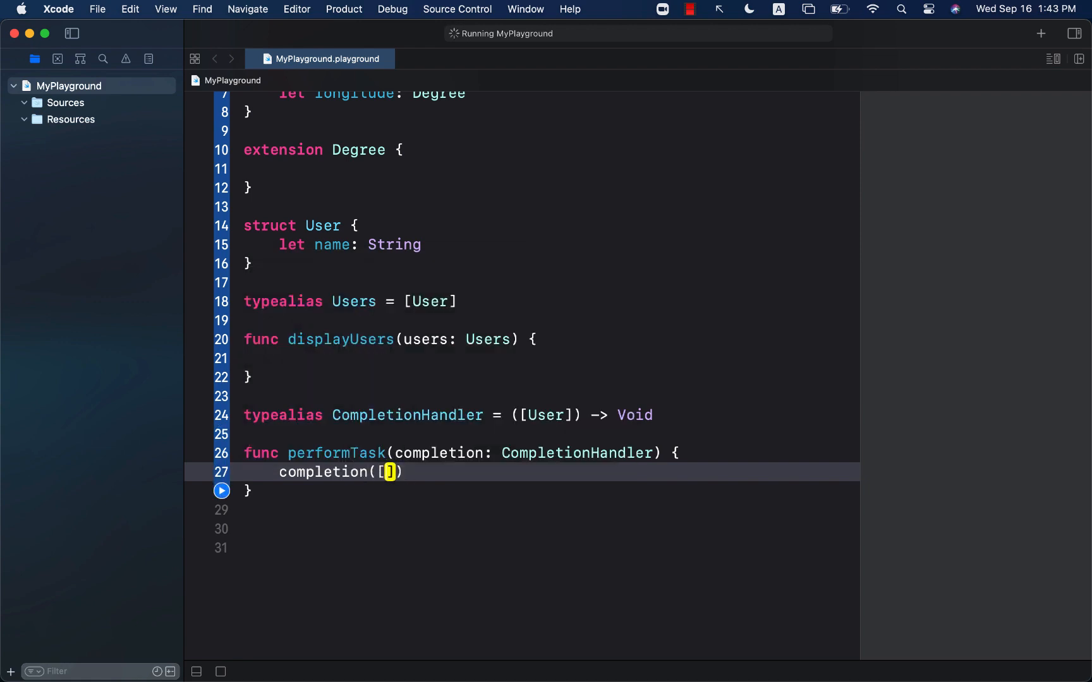
text(User]())
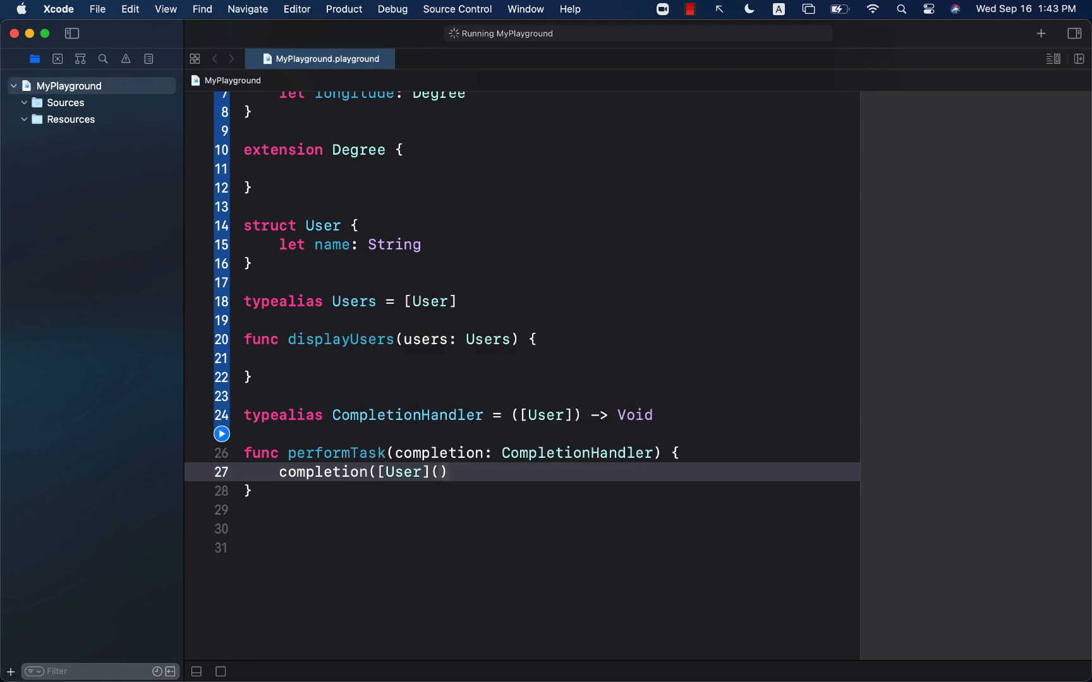
text())
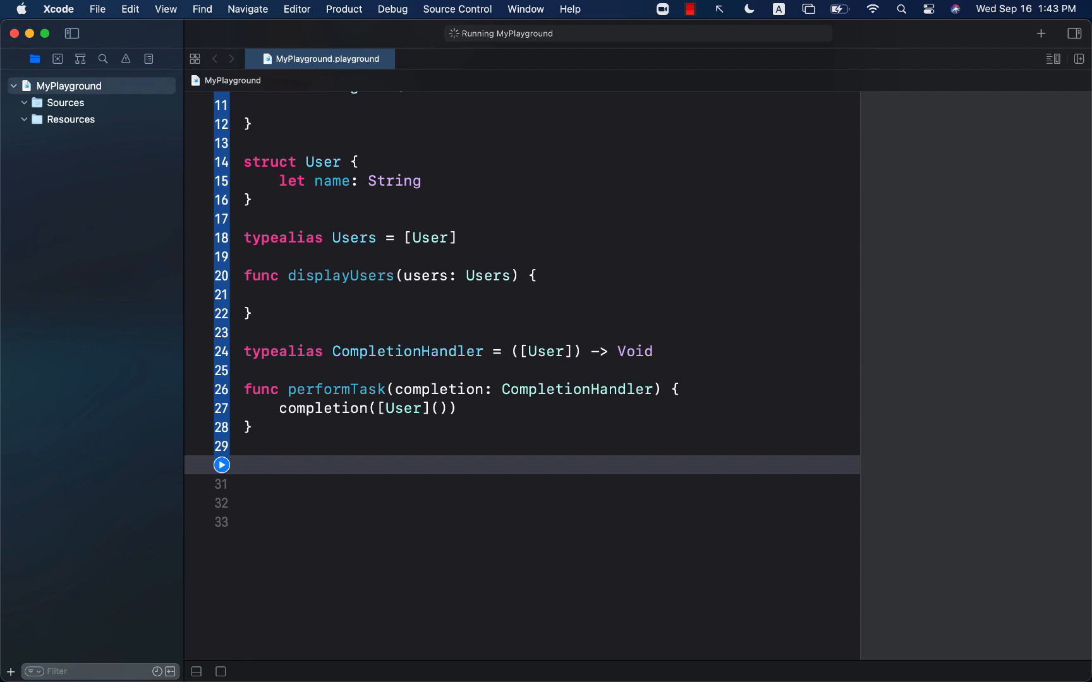
Define typealias SuccessHandler<T> = (T) -> Void, then begin func getUsers(.
text(typealias Succ)
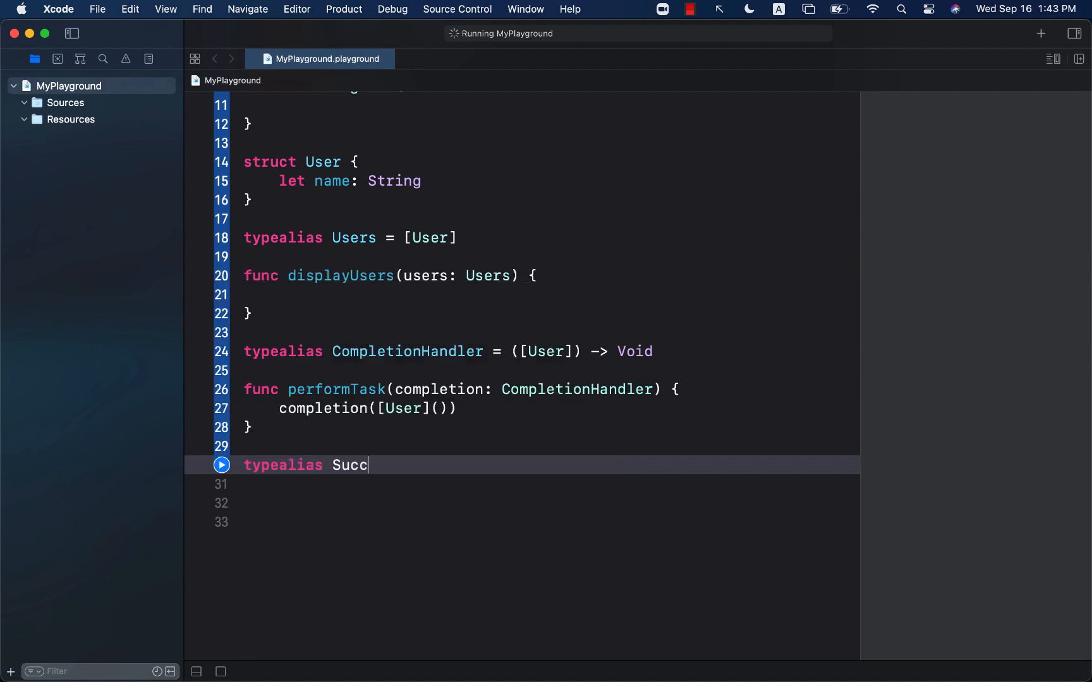
text(essHandler<T>)
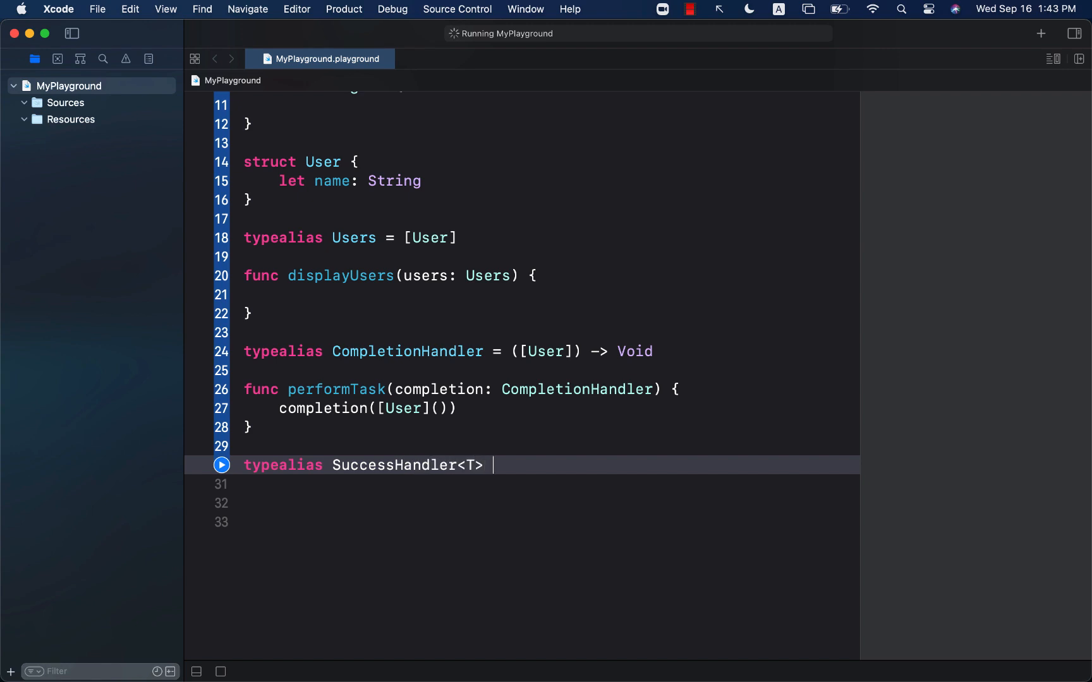
text(= ()
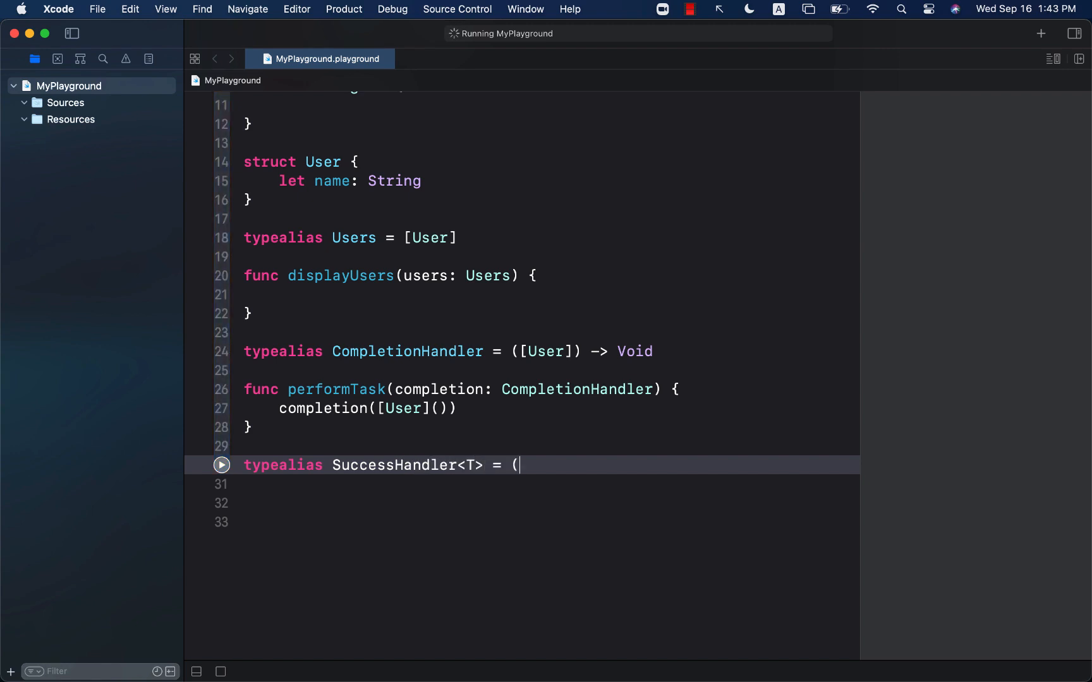
text(T) ->)
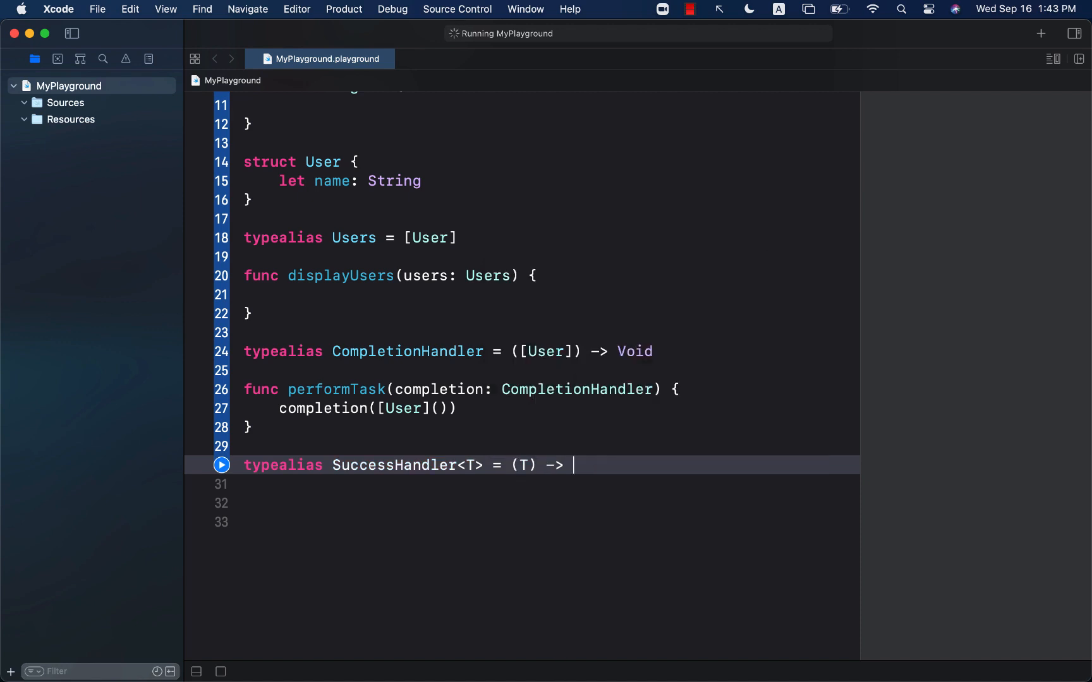
text(Void)
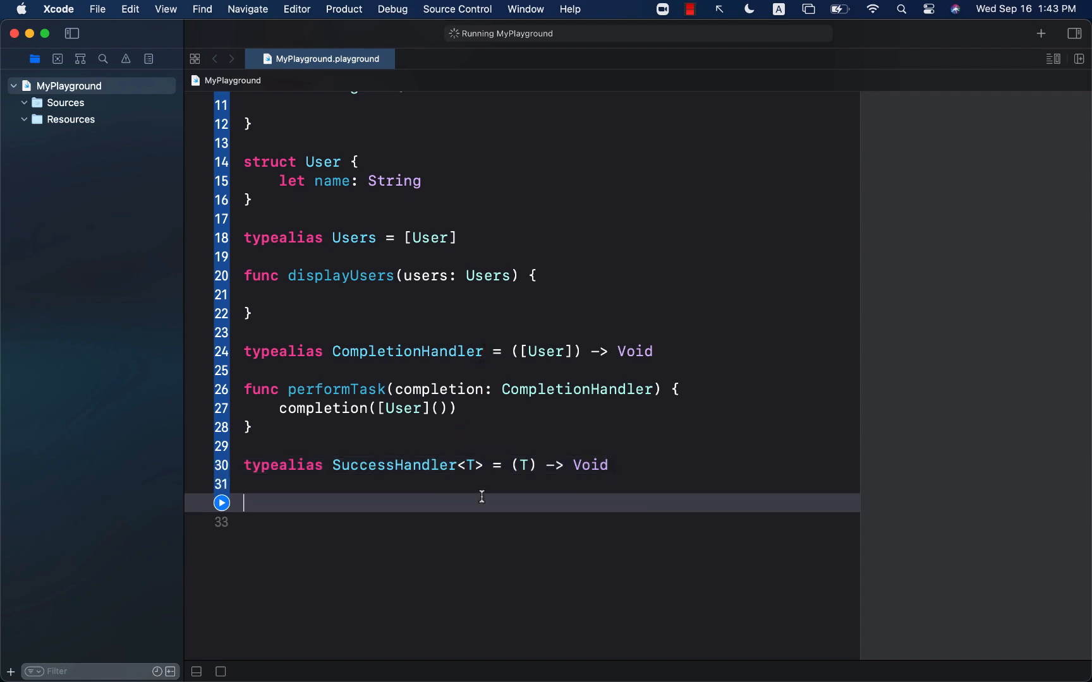
text(func getUsers()
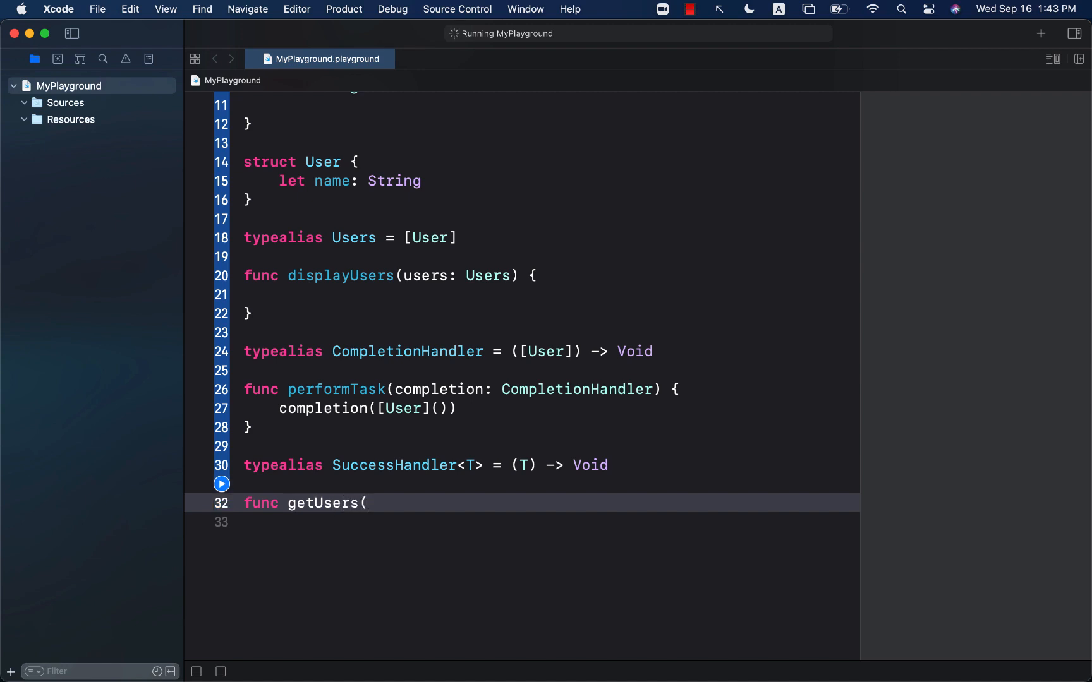
Give getUsers a completion: SuccessHandler<[User]> parameter and call completion([User]()).
text(completion: SuccessHandler) {)
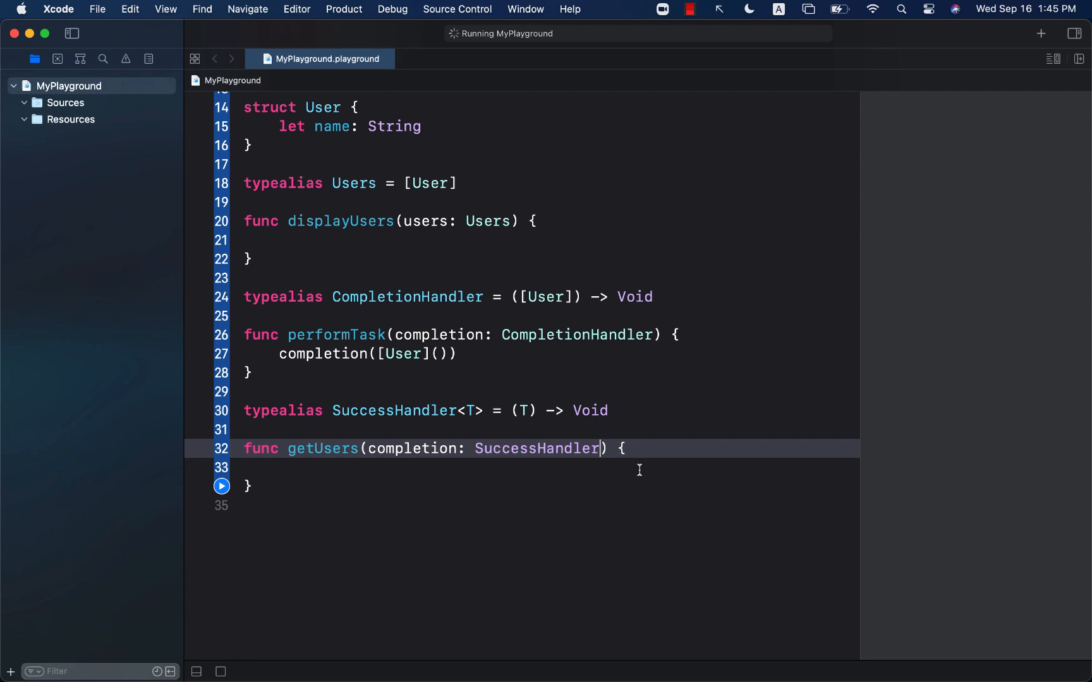
text(<[u)
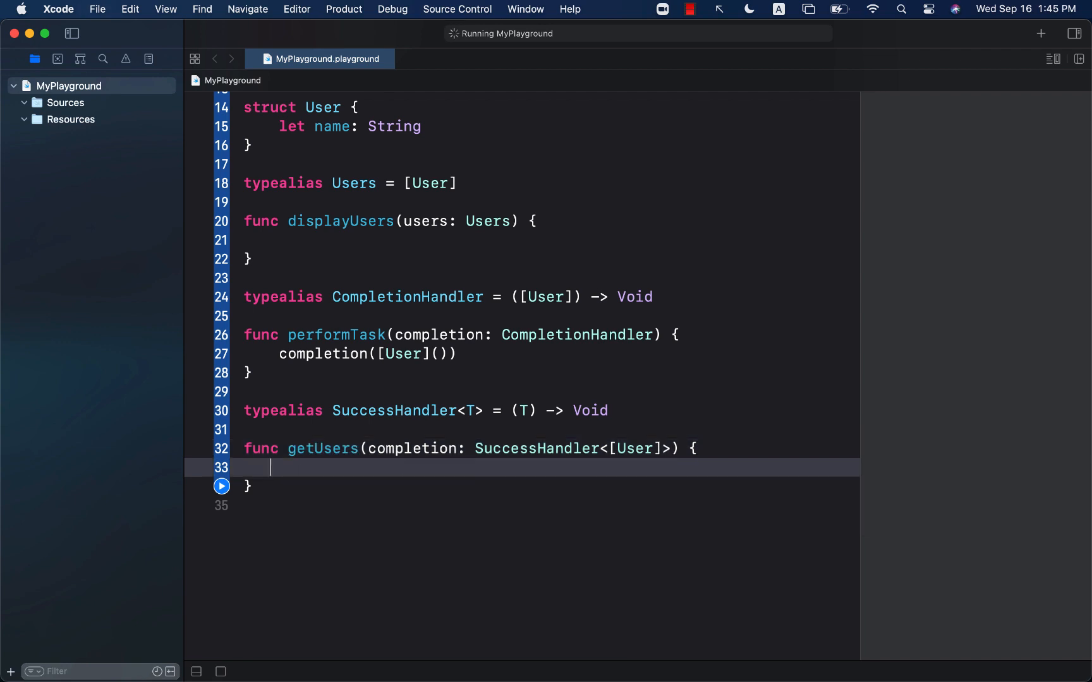
text(completion([User]()
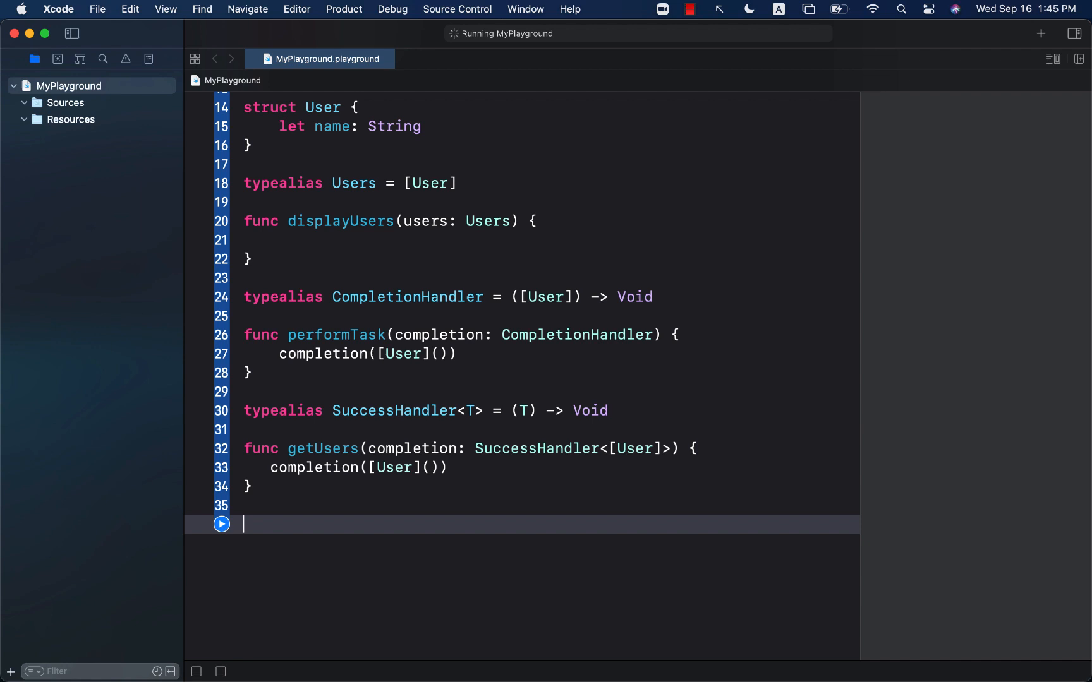
scroll(down, 3)
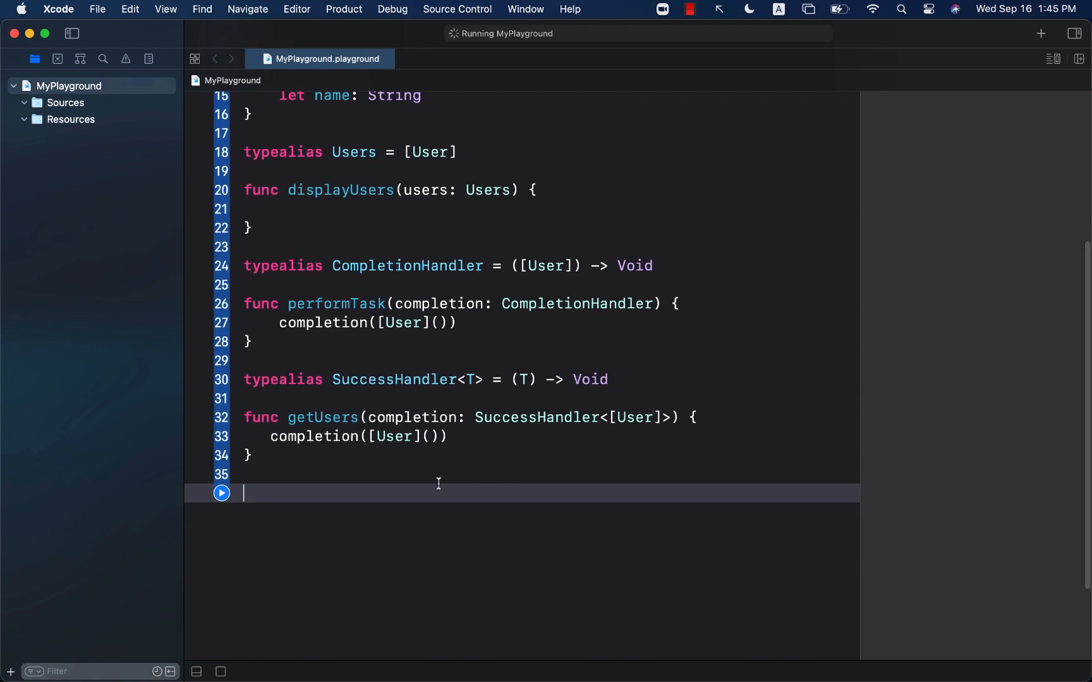
Call getUsers with a trailing closure 'users in' that prints users.
text(getUsers {)
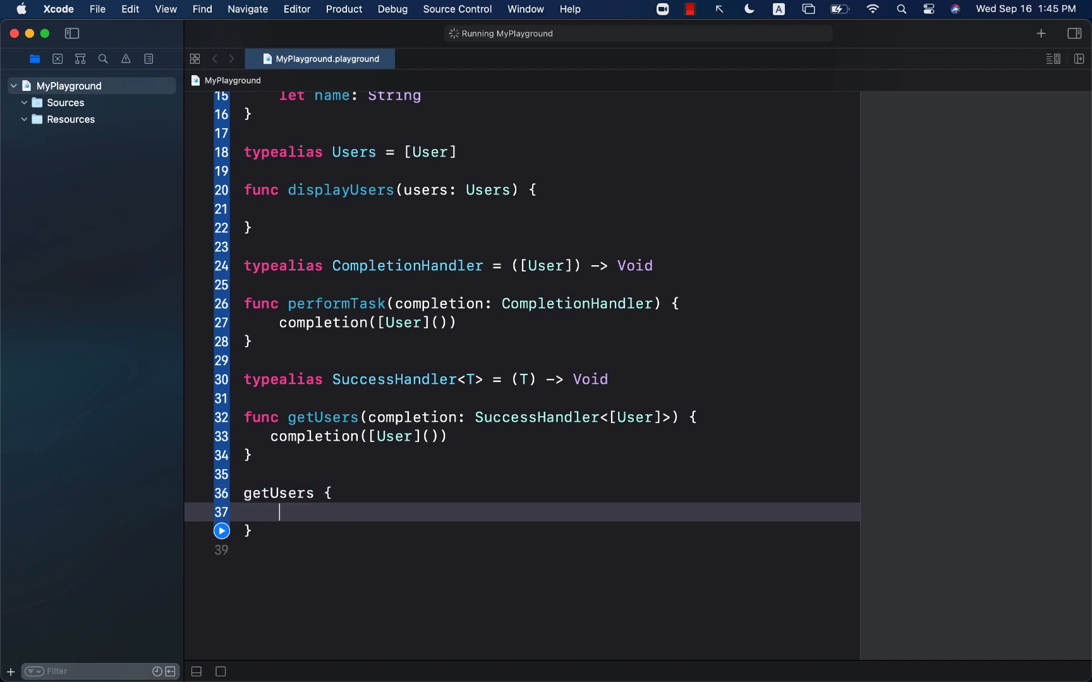
text(users in)
text(print)
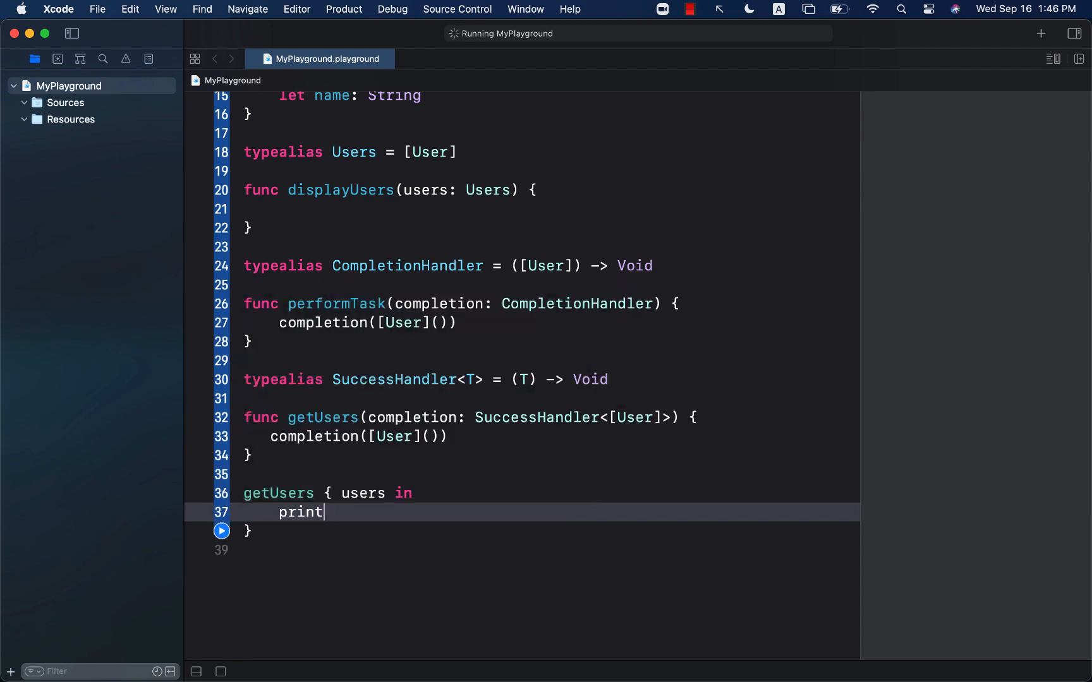
text((users))
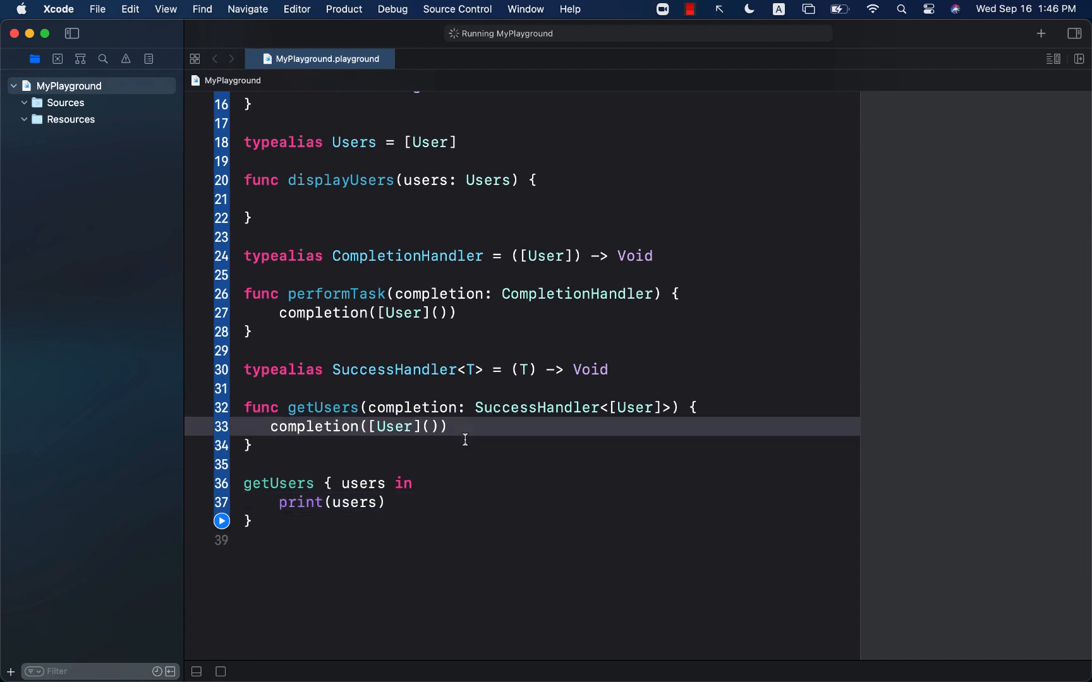
click(450, 427)
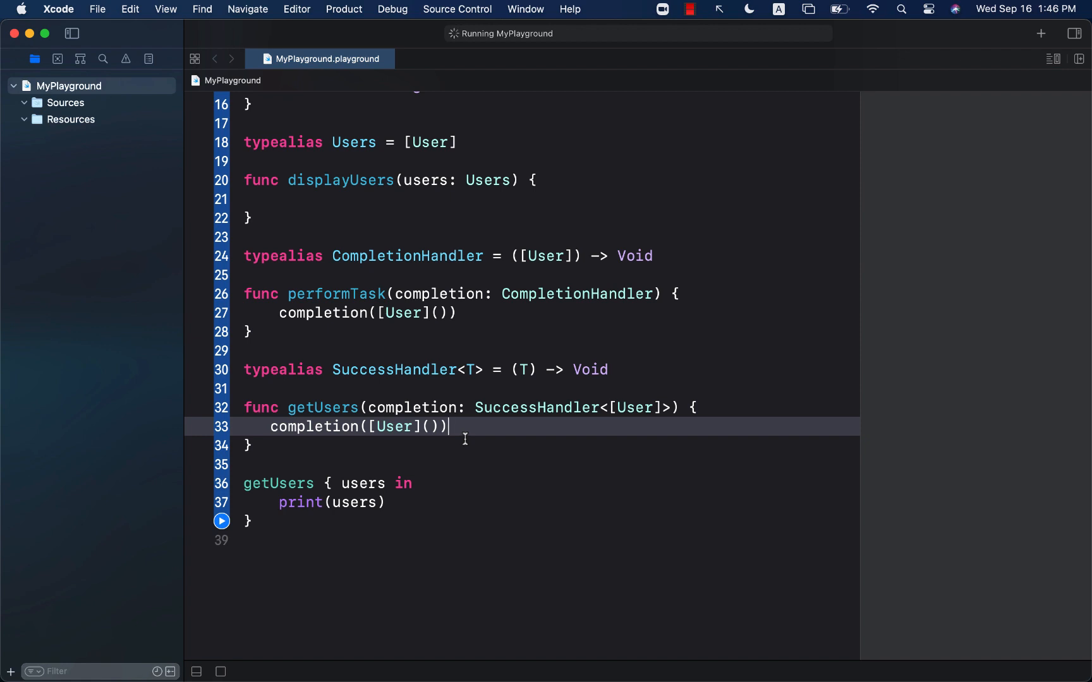
mouse_move(507, 354)
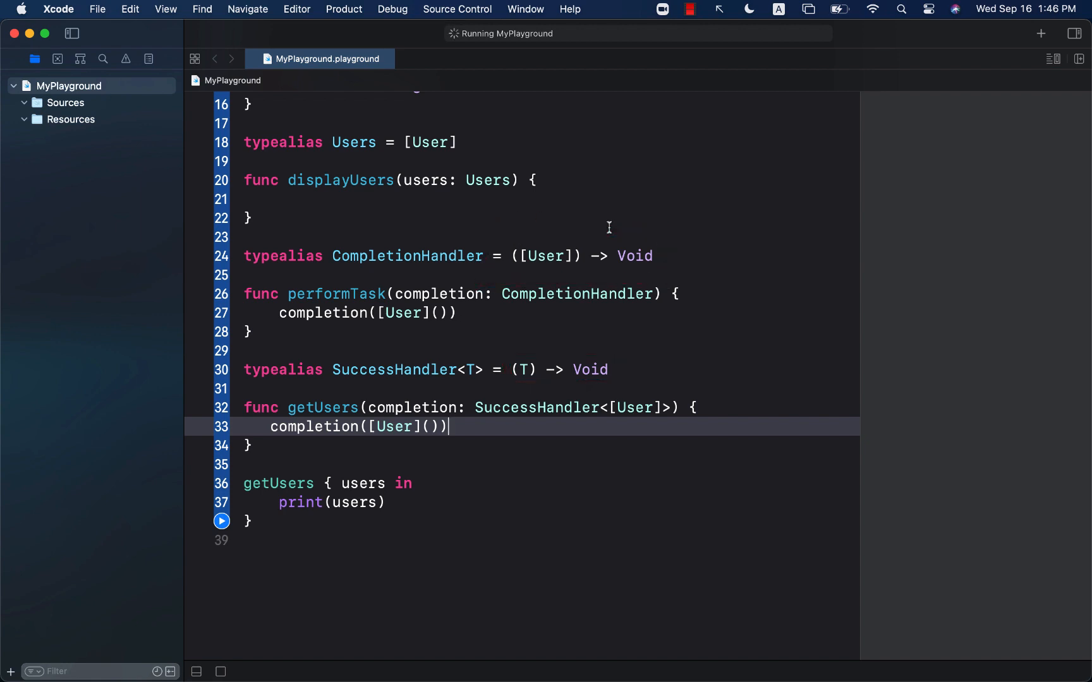
double_click(407, 255)
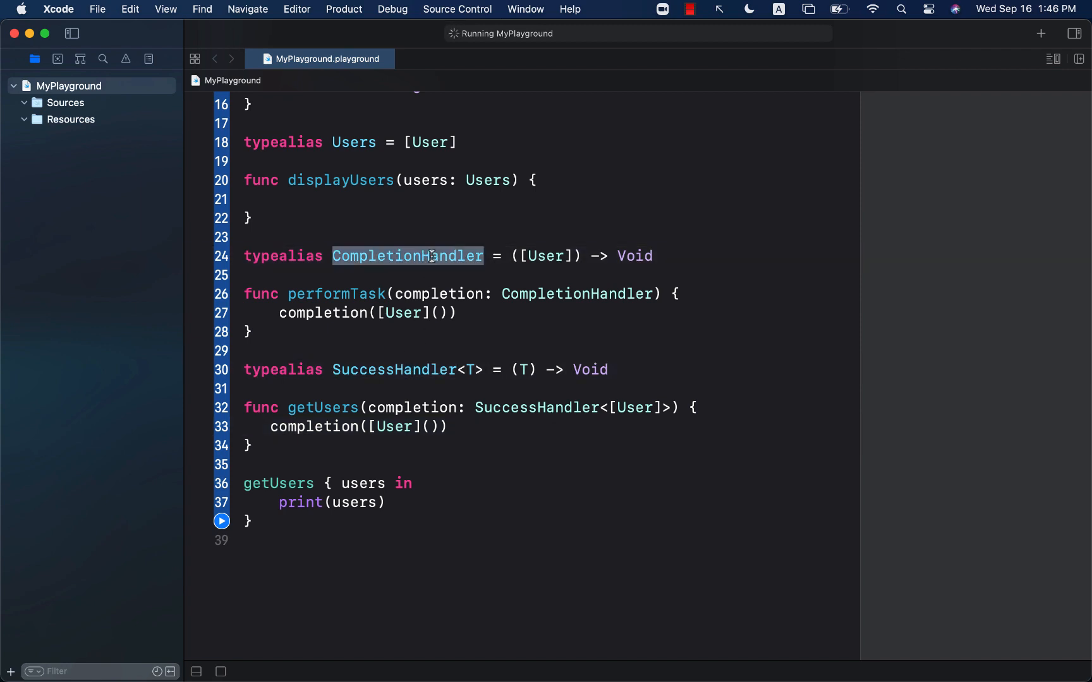
click(446, 332)
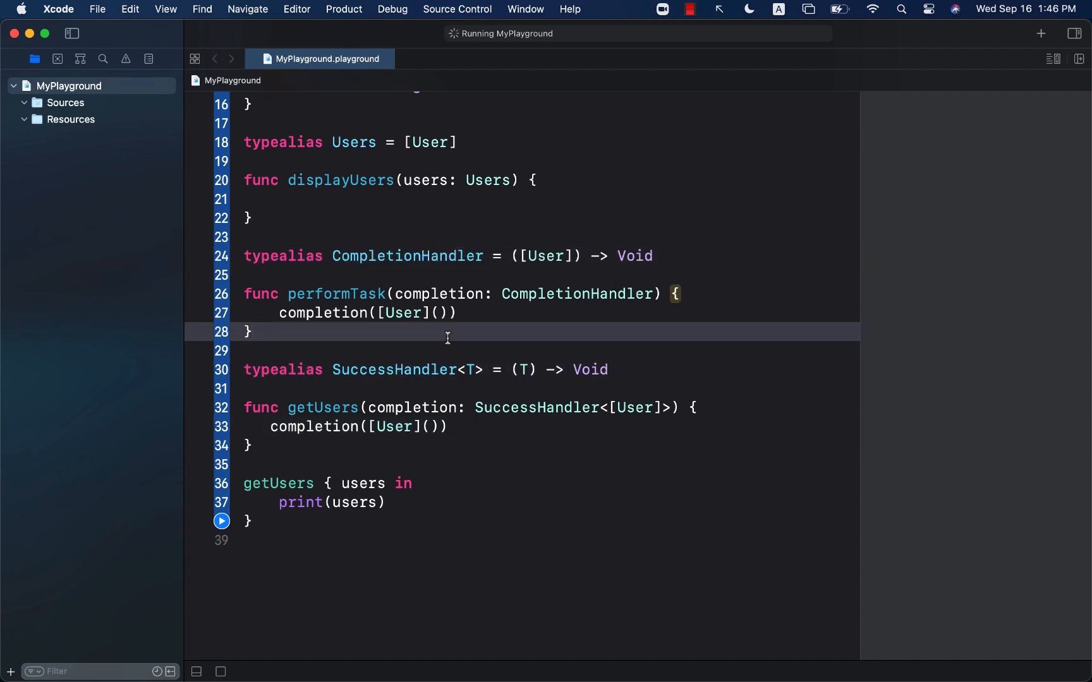
click(458, 312)
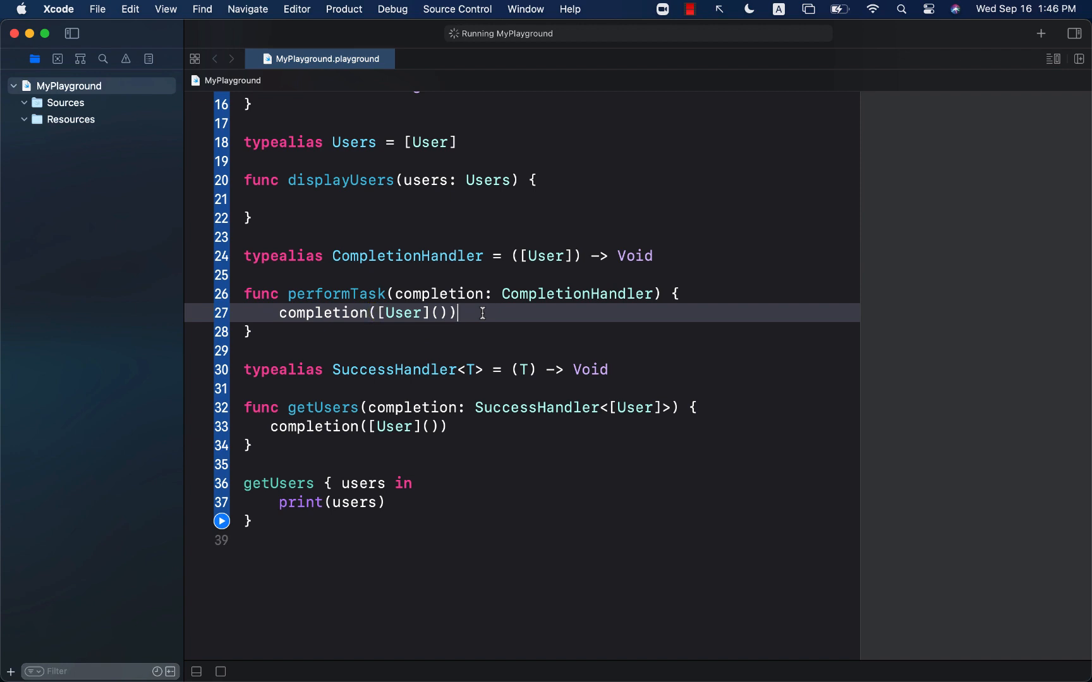